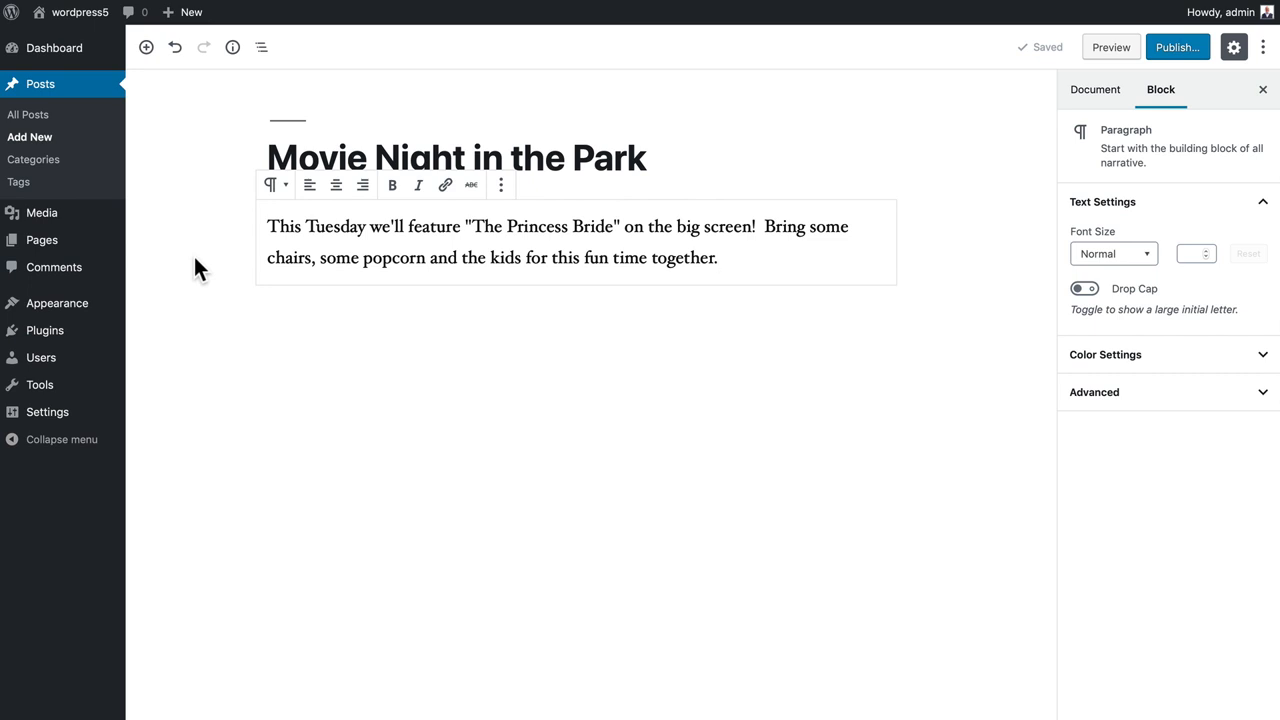
mouse_move(984, 184)
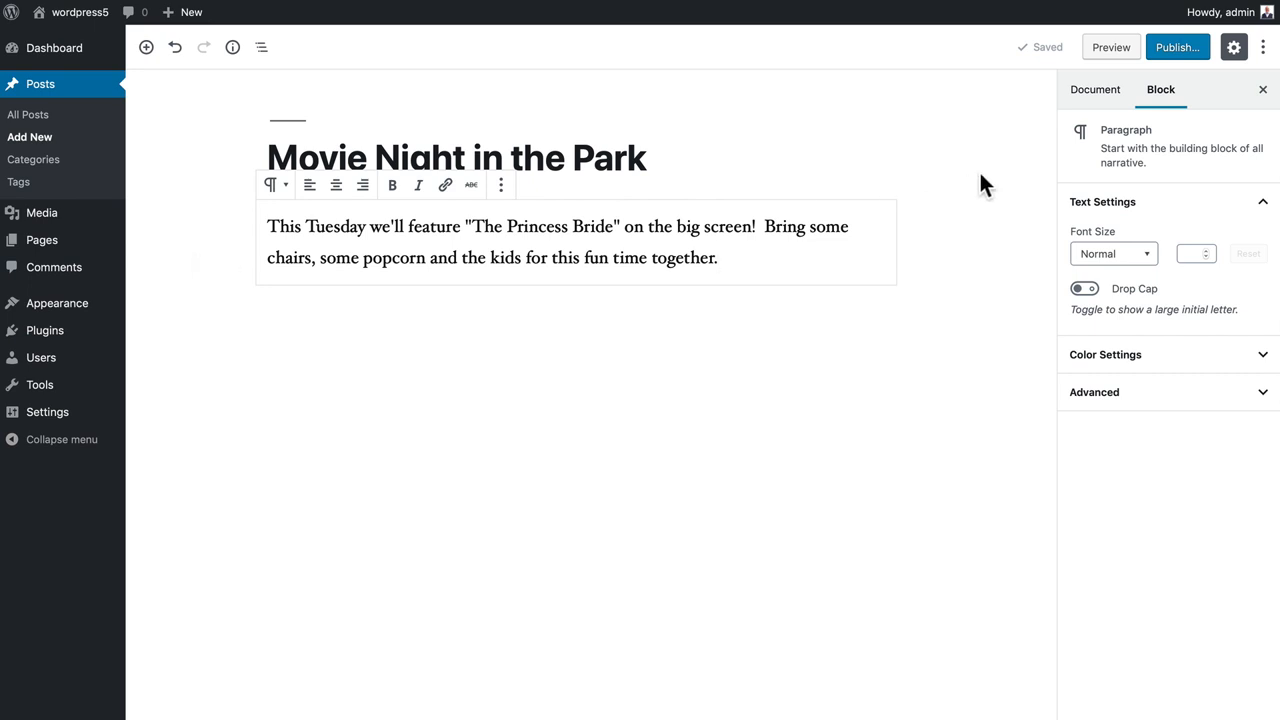
Assign the Movie Night in the Park post to the Events category from the Document settings
left_click(456, 156)
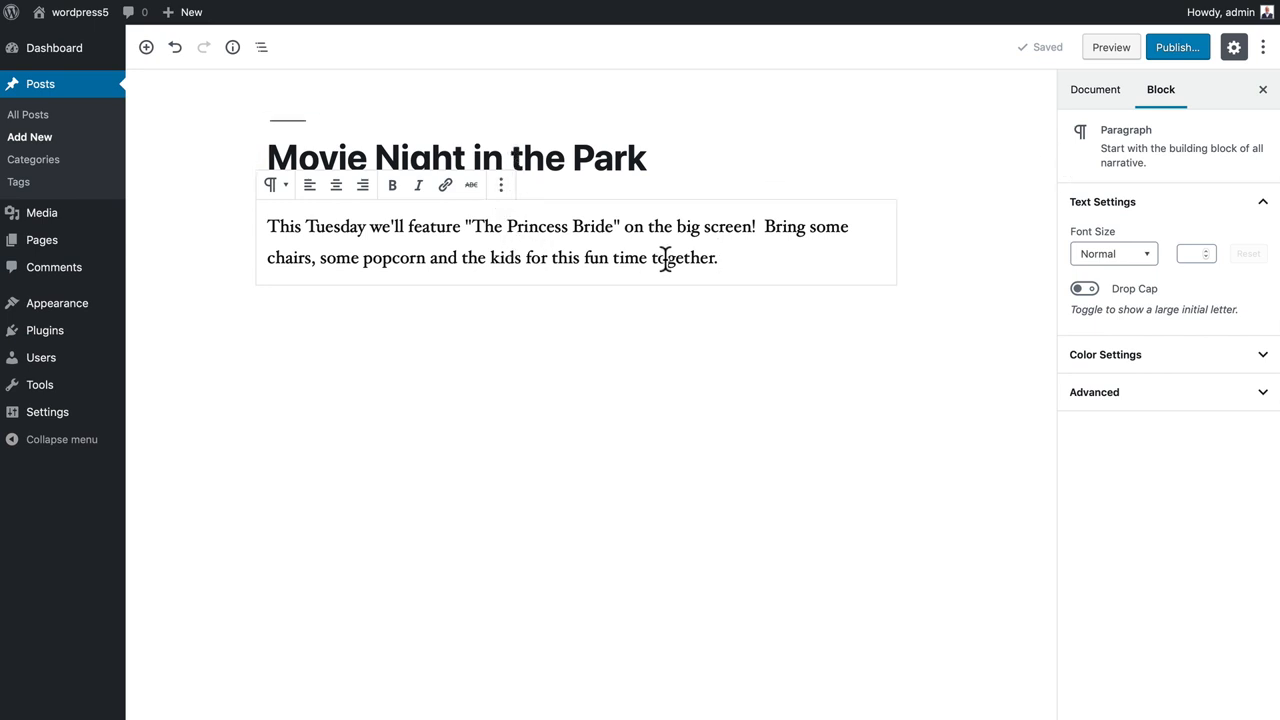
mouse_move(700, 248)
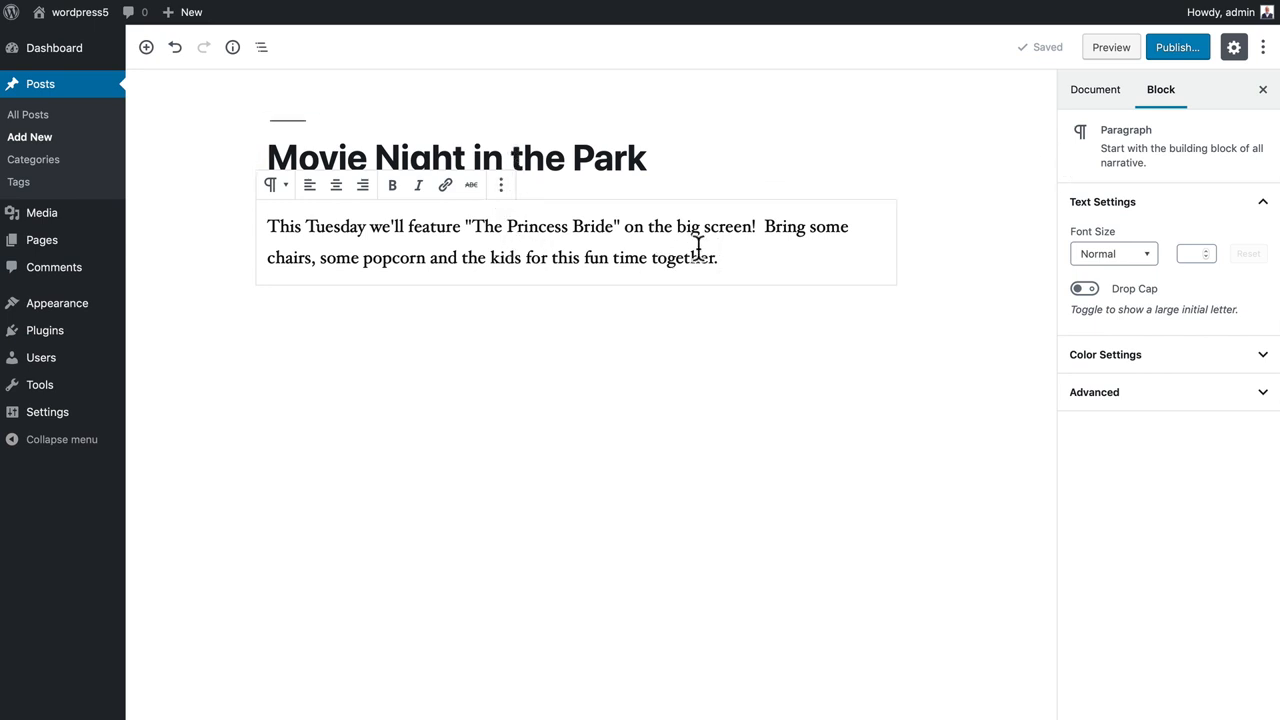
left_click(1094, 88)
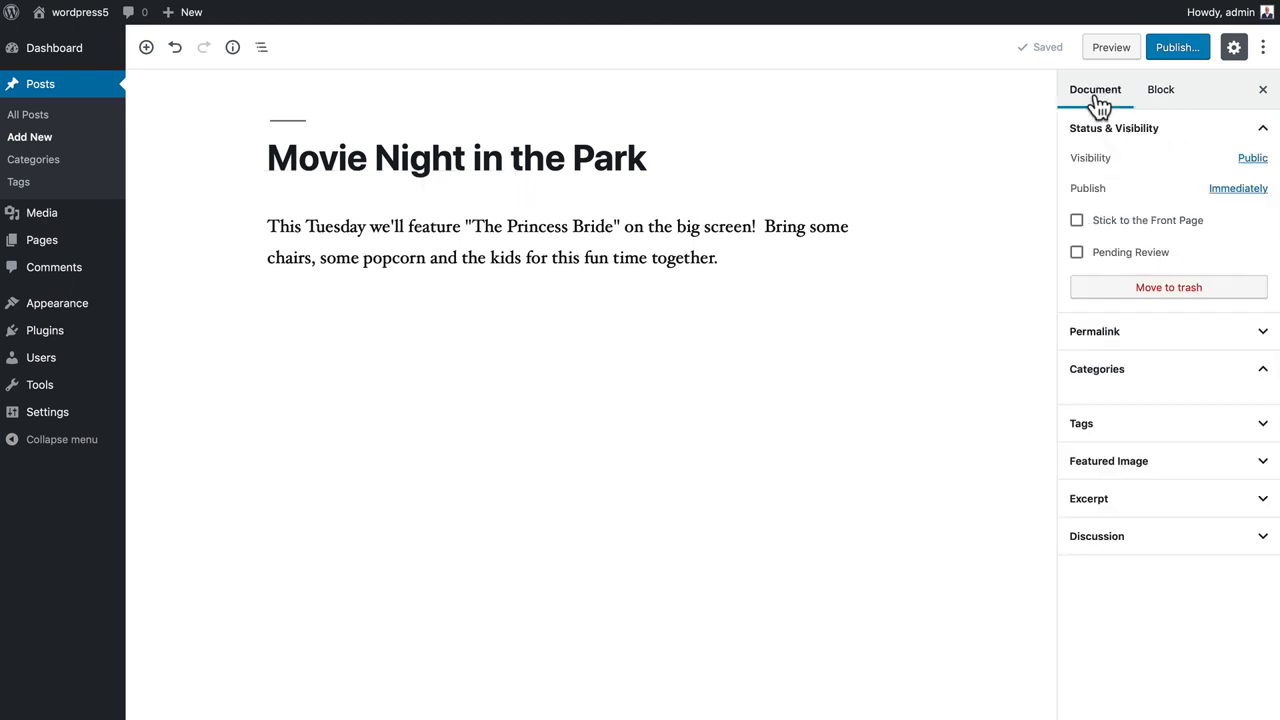
left_click(1096, 368)
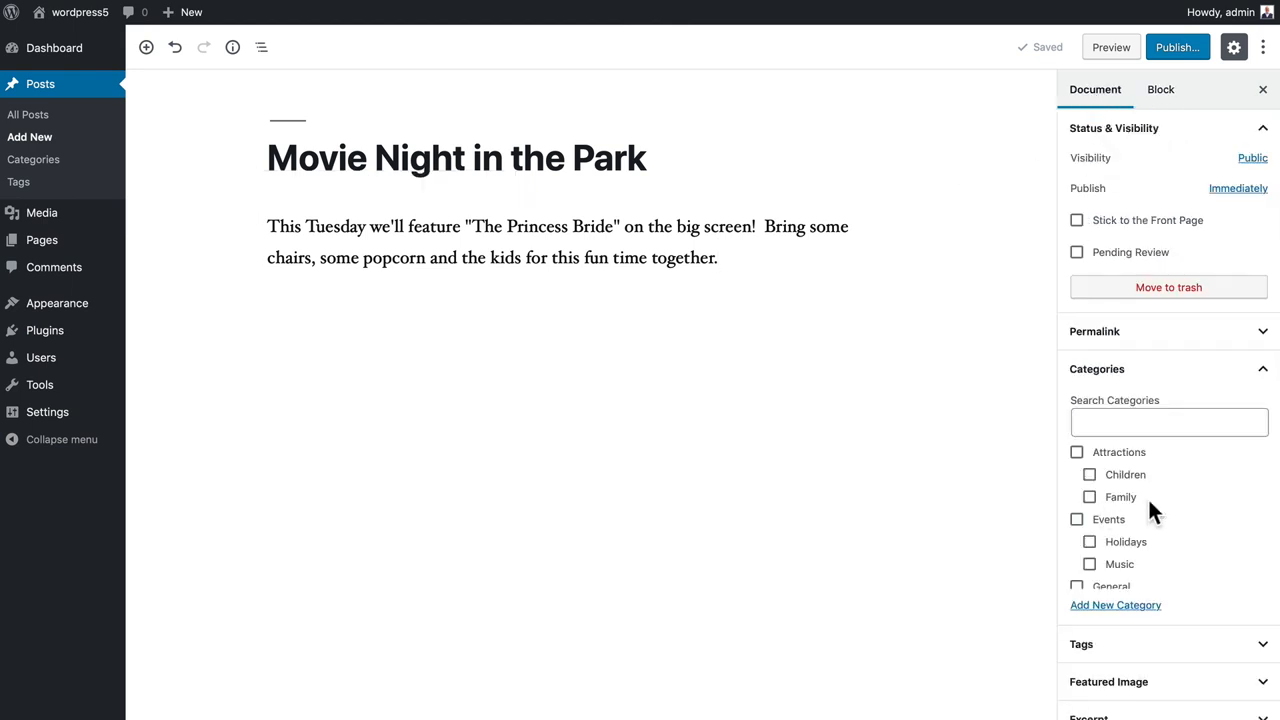
left_click(1076, 520)
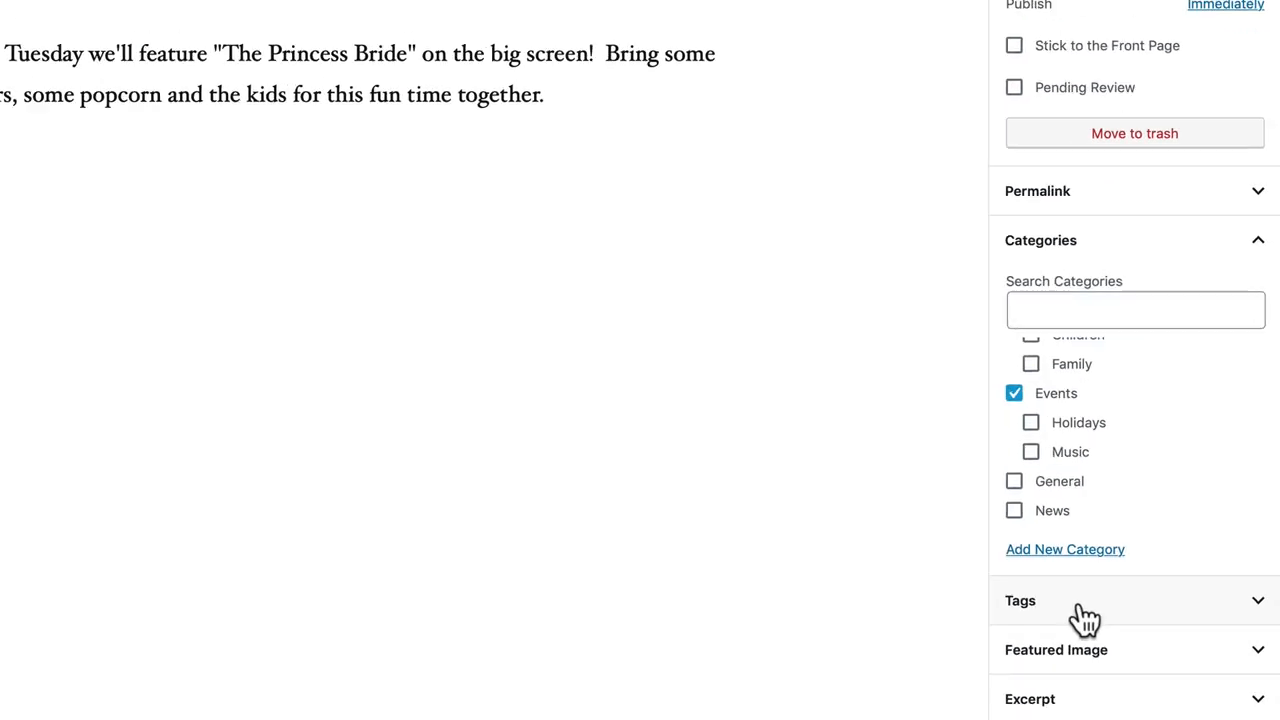
Add the tags 'movies' and 'family night' to the post
left_click(1080, 600)
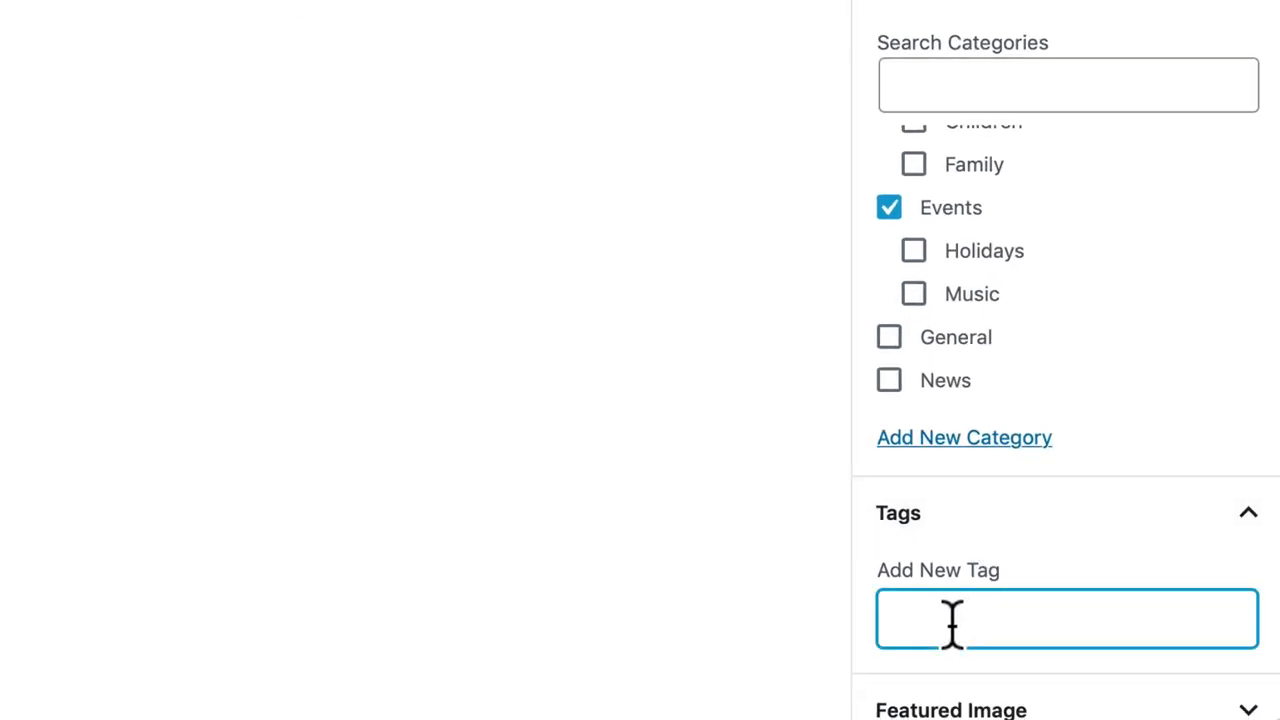
type("movies")
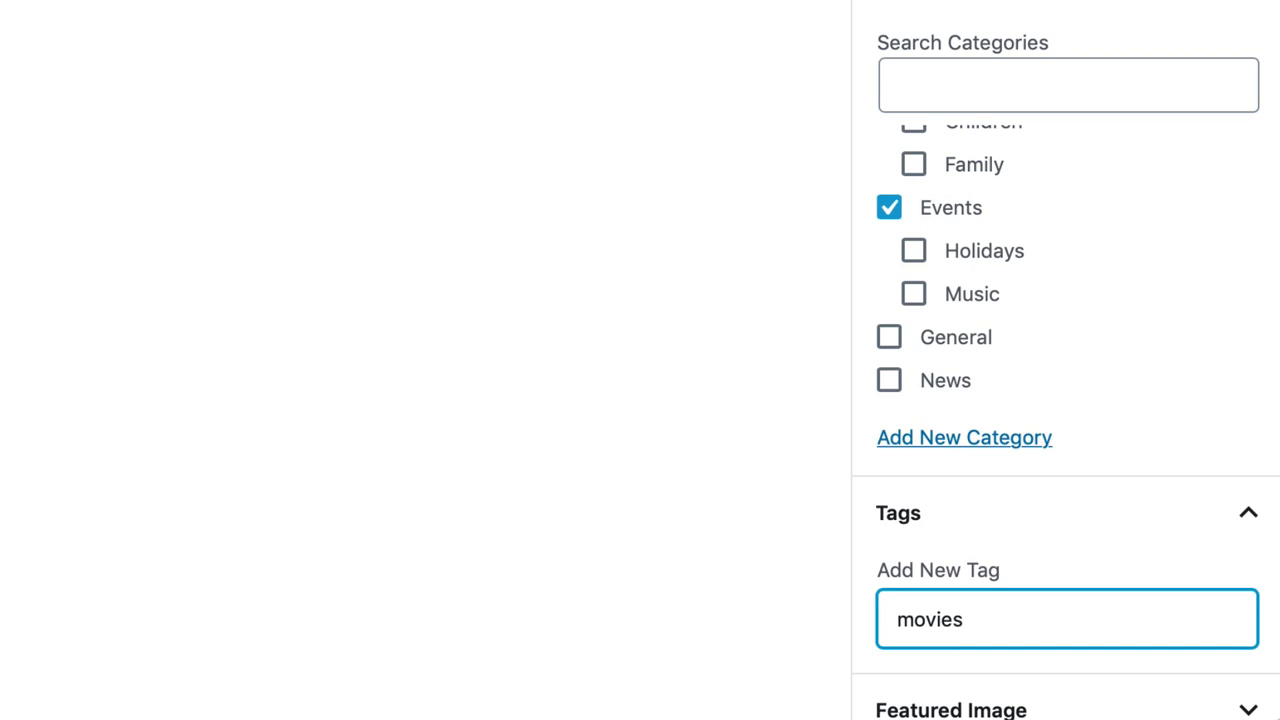
key("Enter")
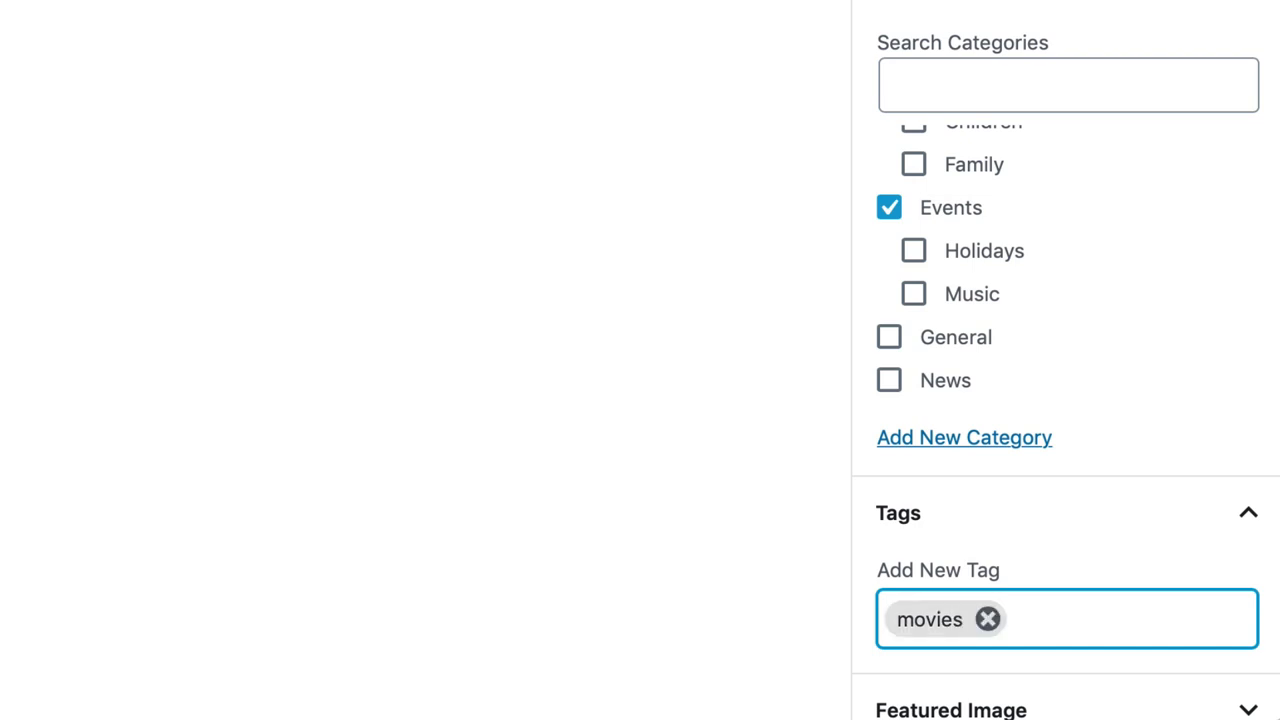
type("family night")
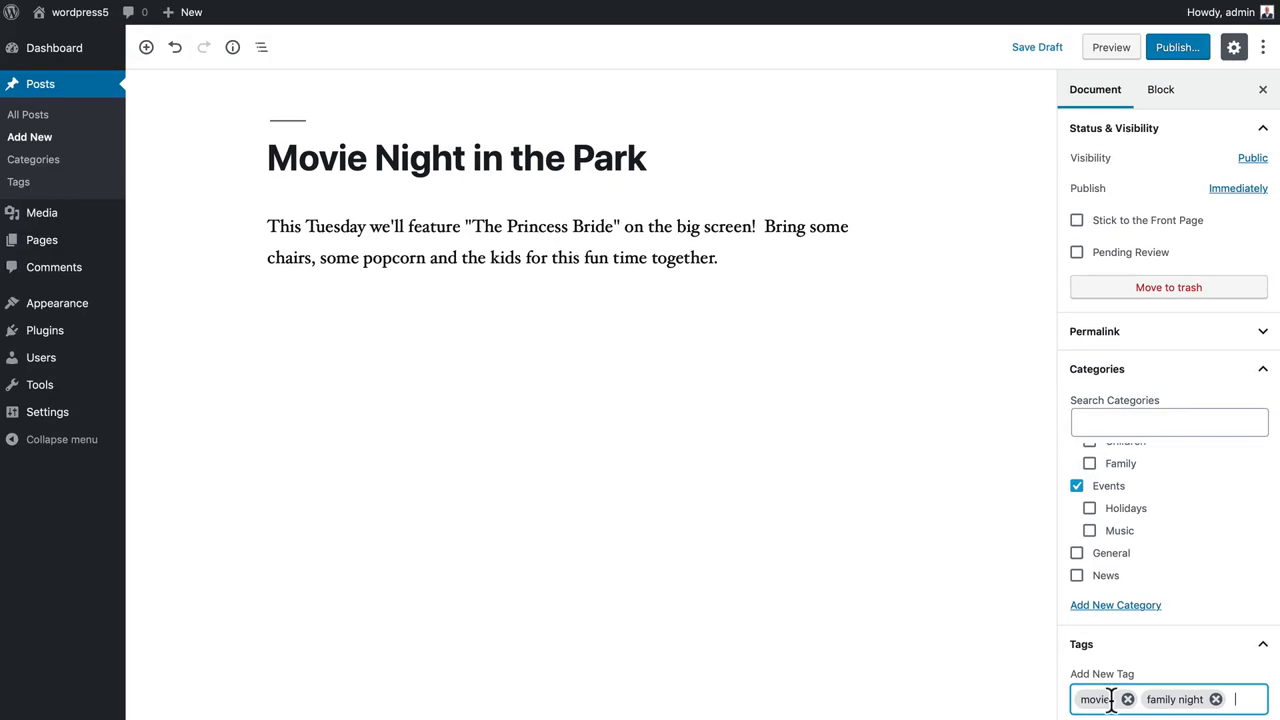
Publish the Movie Night in the Park post
left_click(1176, 44)
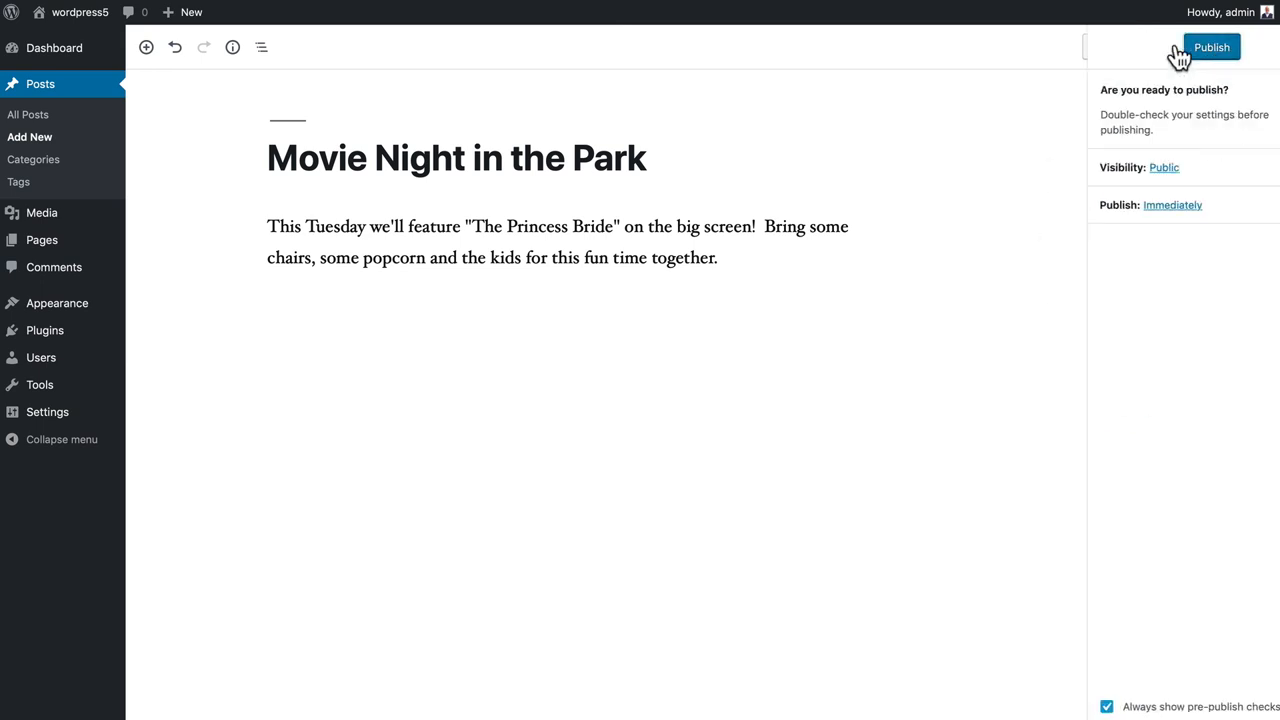
left_click(1212, 46)
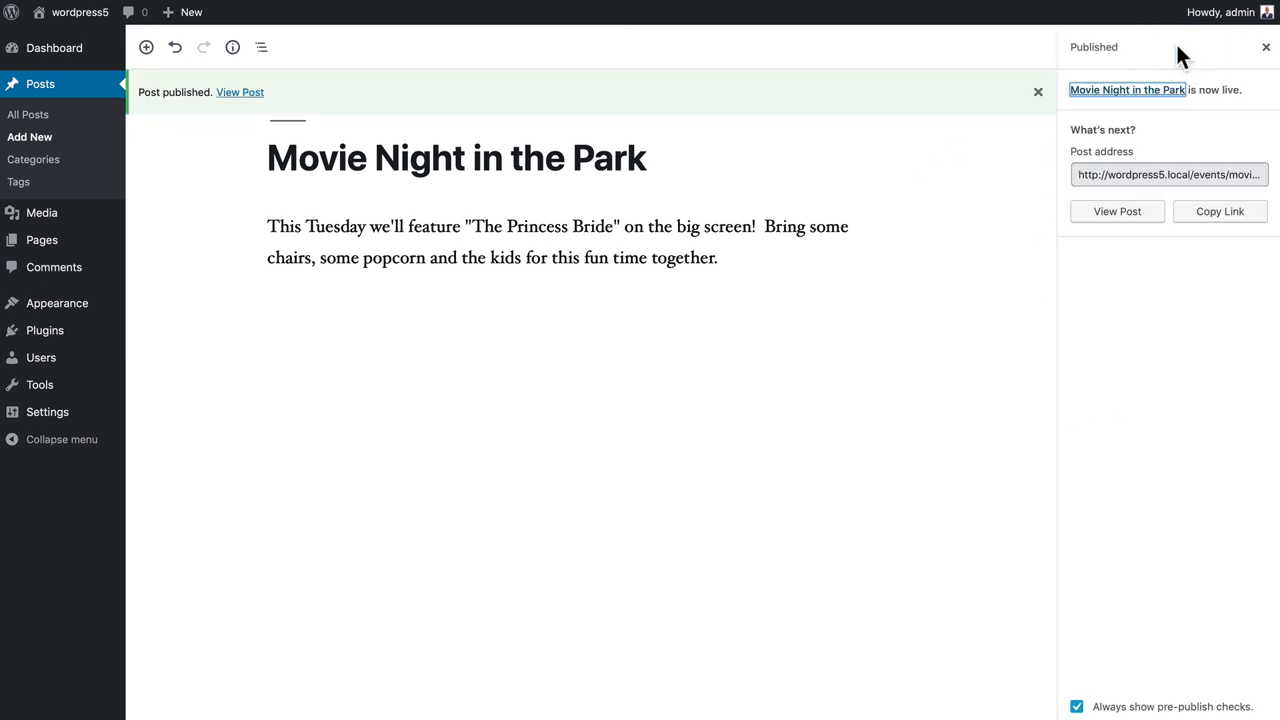
mouse_move(1116, 212)
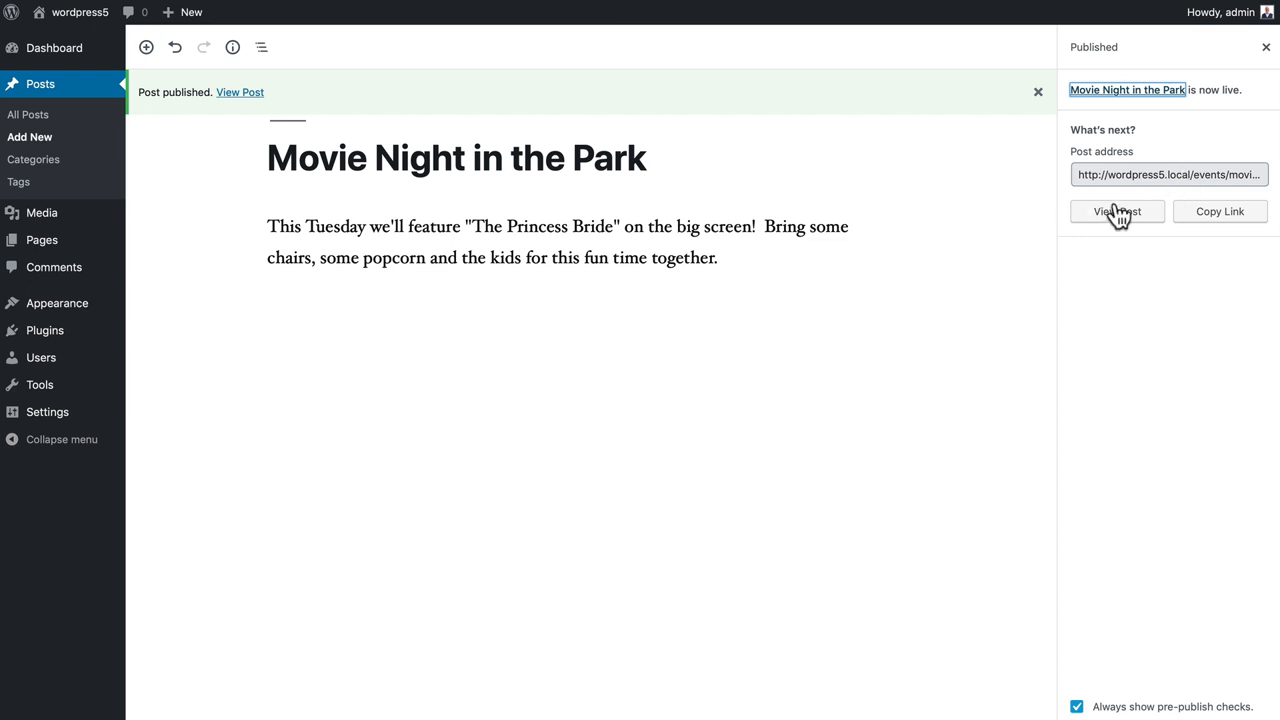
View the published post on the site and browse its 'family night' tag archive
left_click(1116, 212)
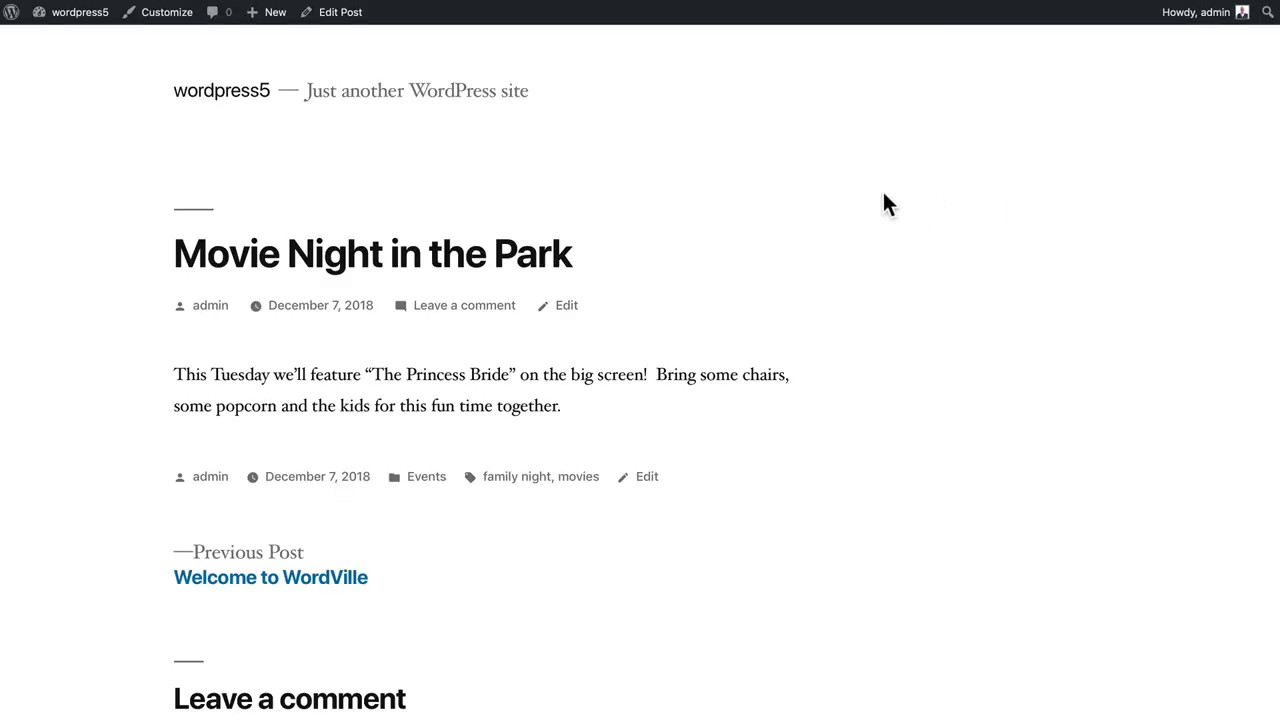
mouse_move(280, 396)
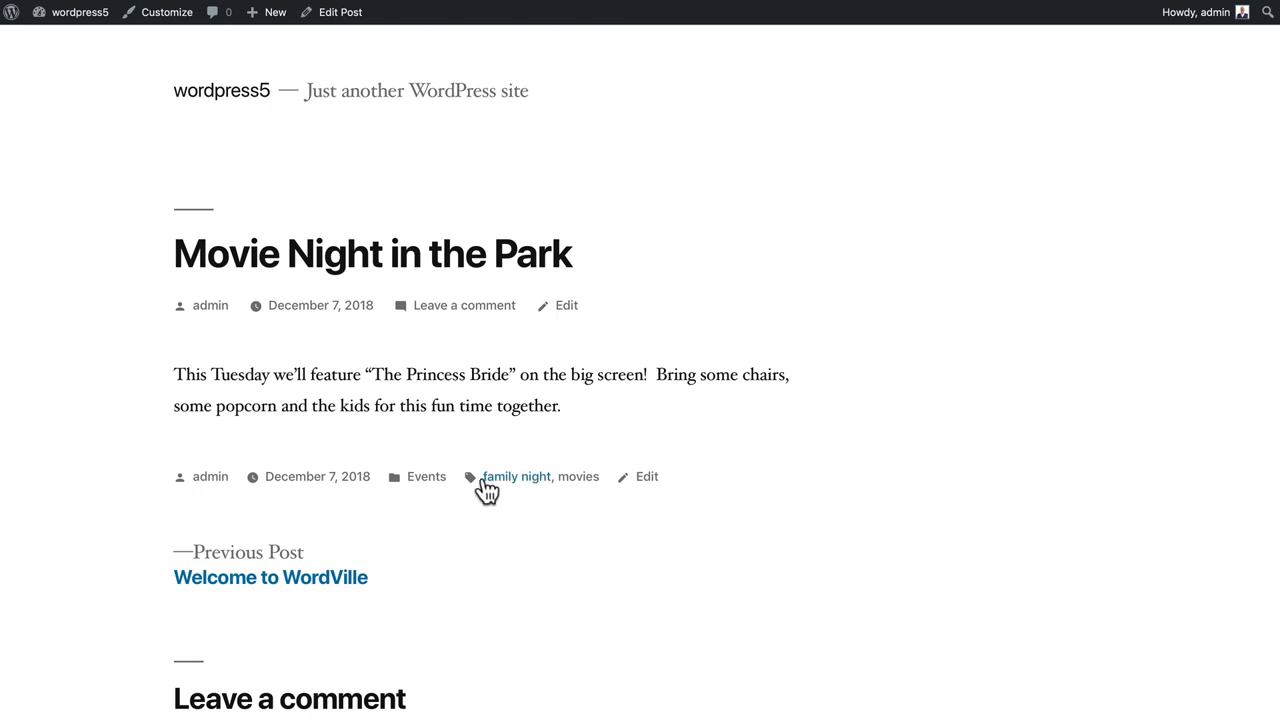
mouse_move(510, 486)
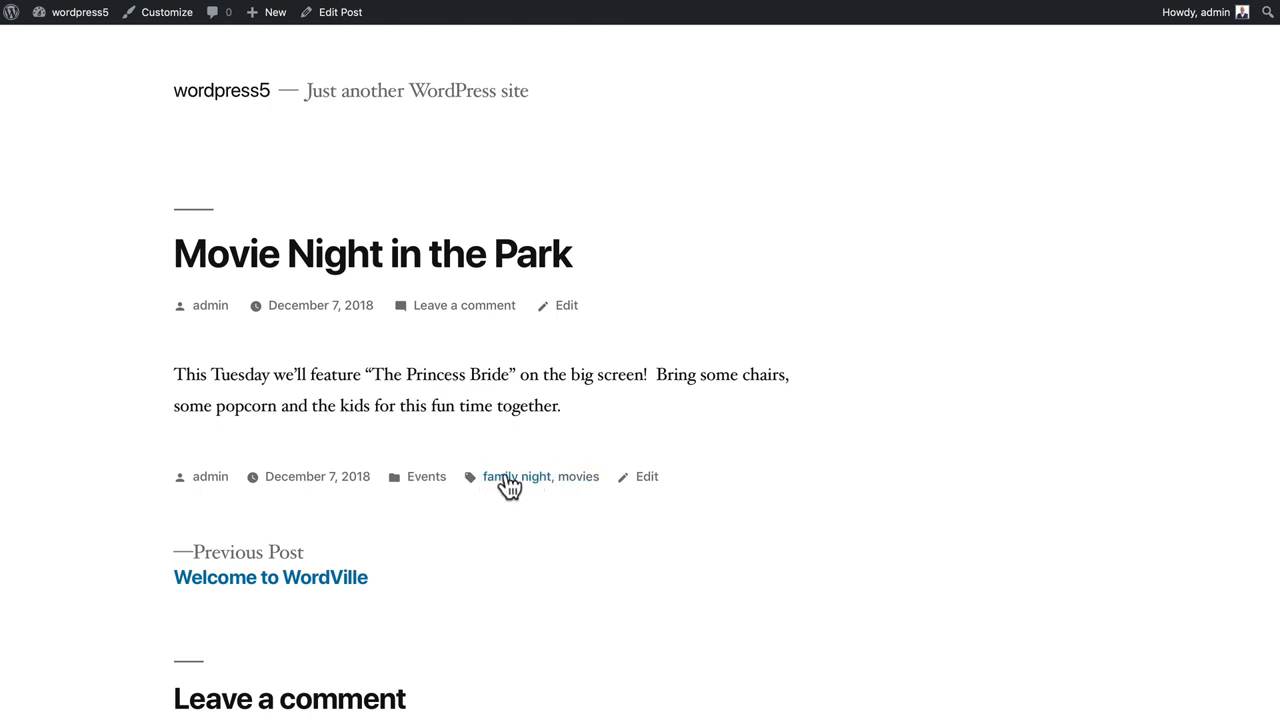
left_click(516, 476)
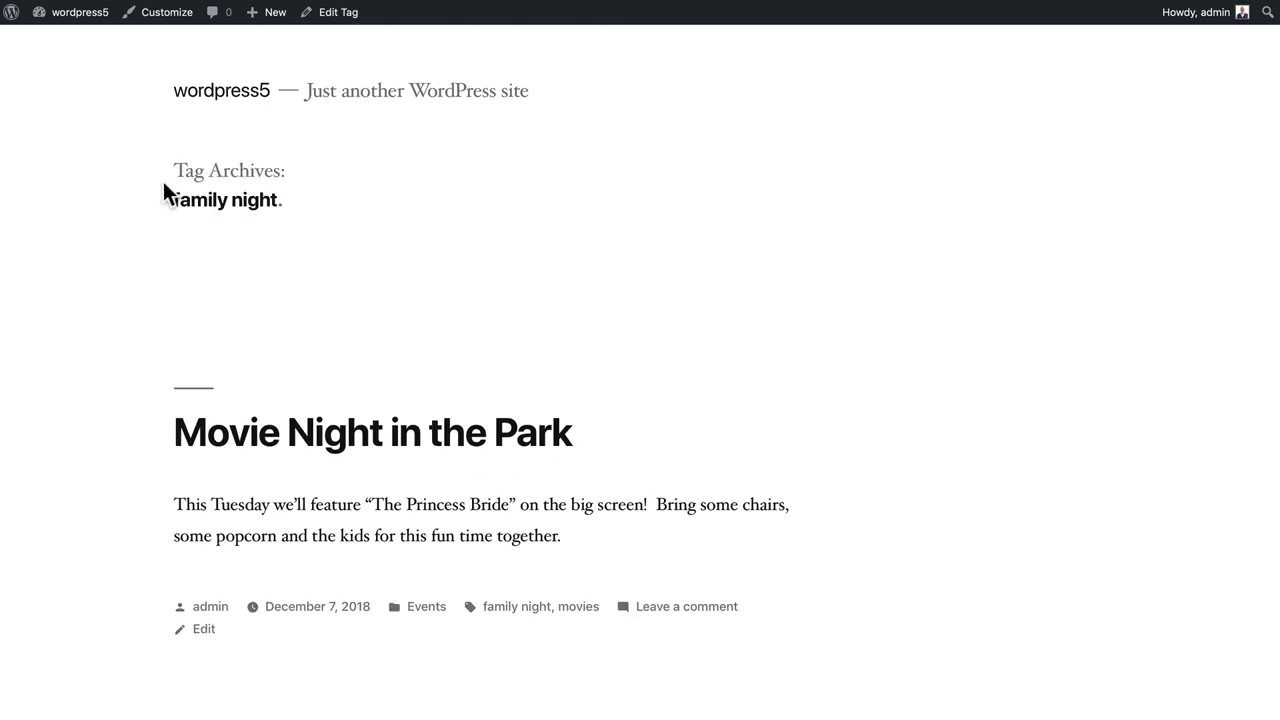
mouse_move(188, 230)
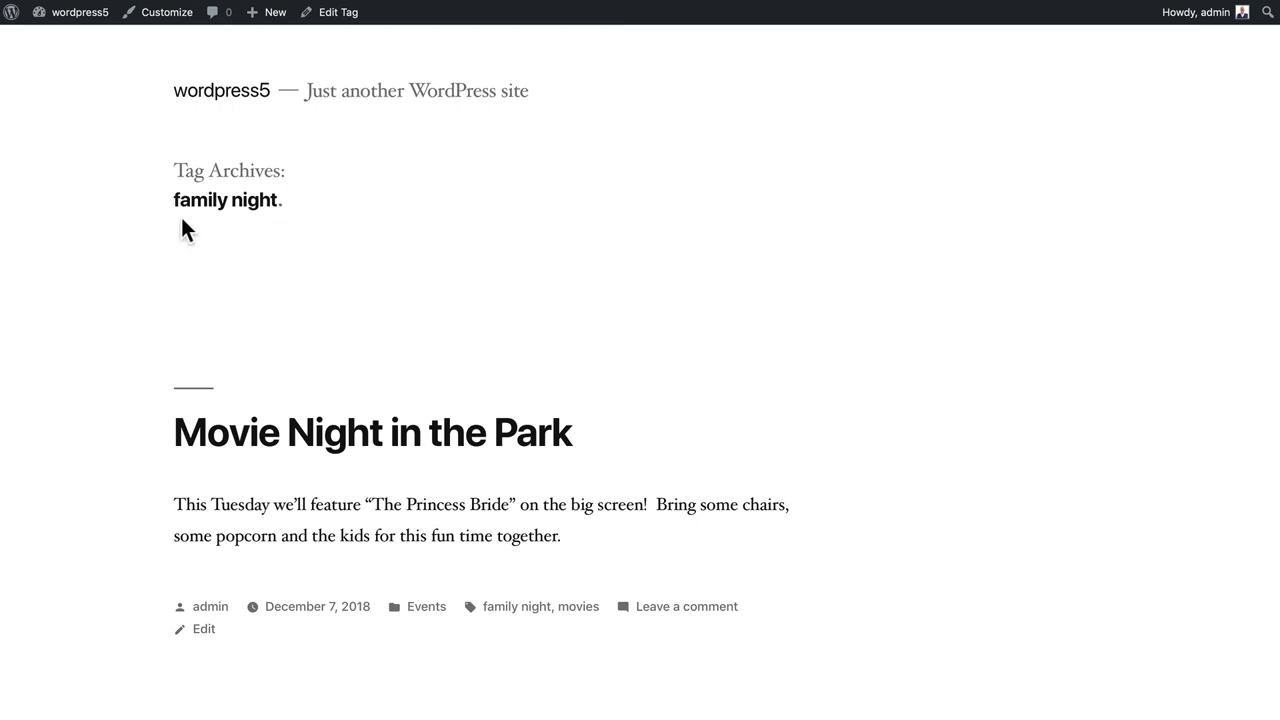
scroll("down", 3)
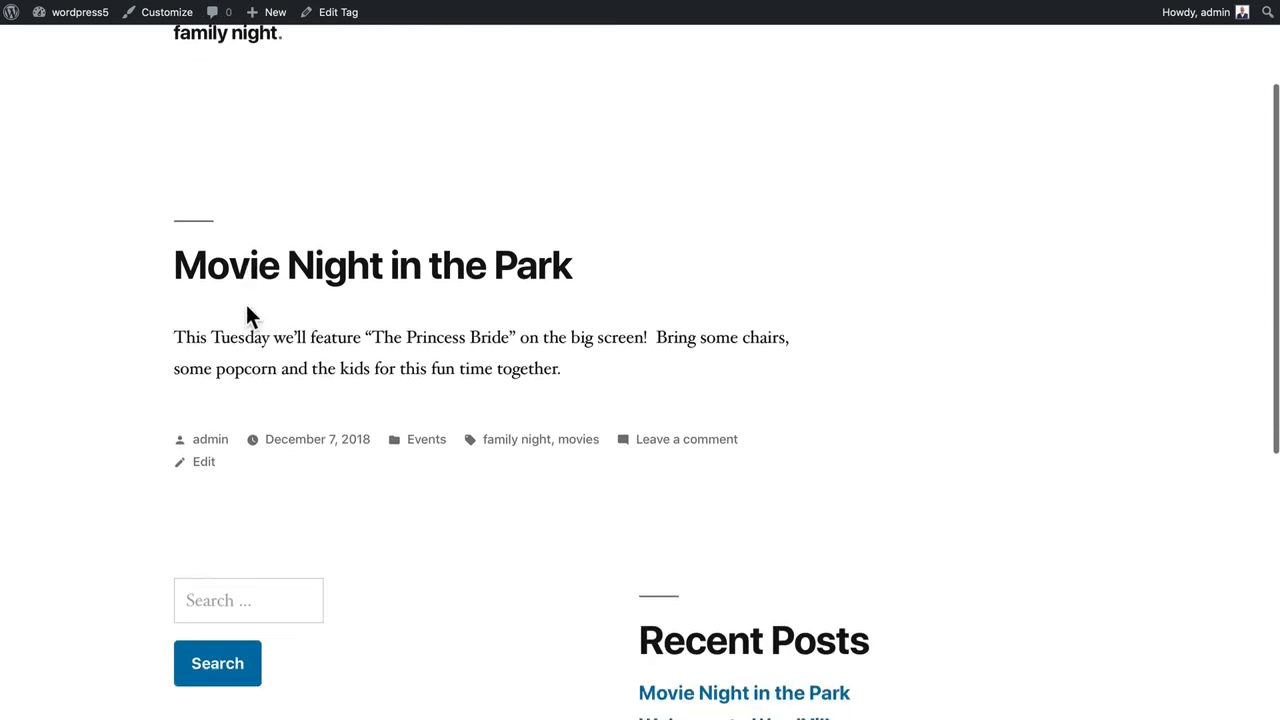
scroll("down", 3)
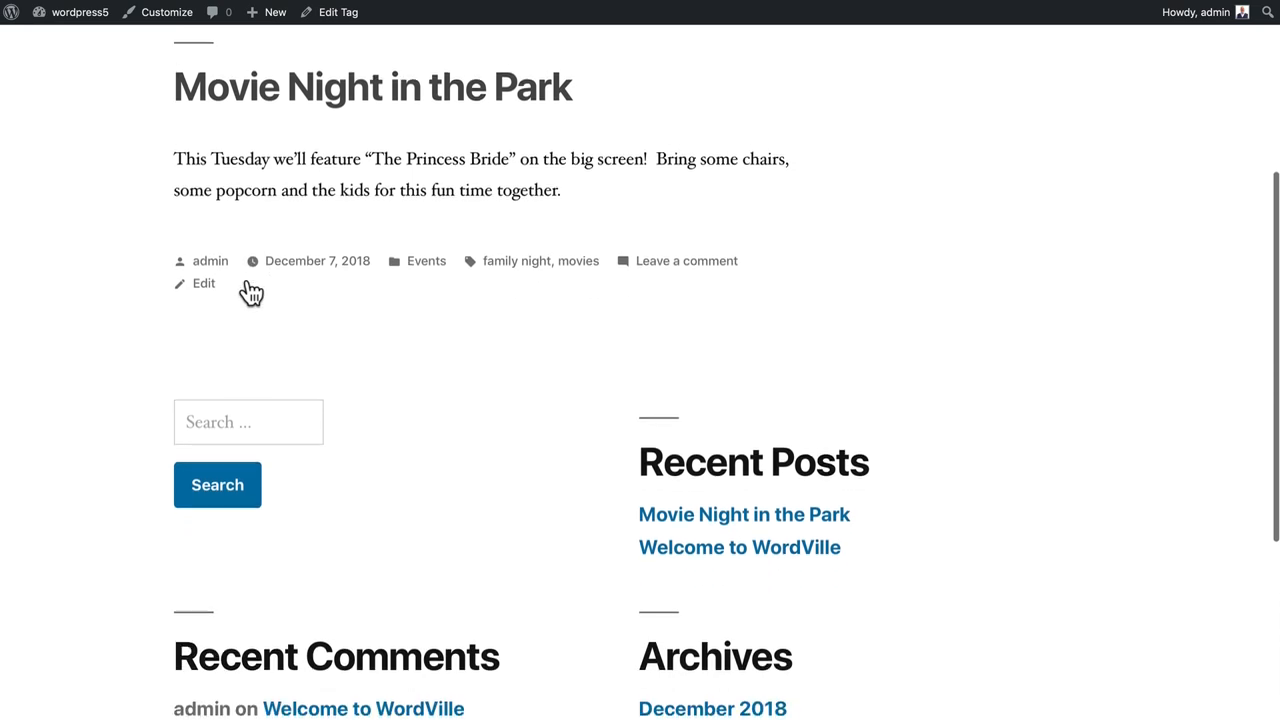
scroll("down", 3)
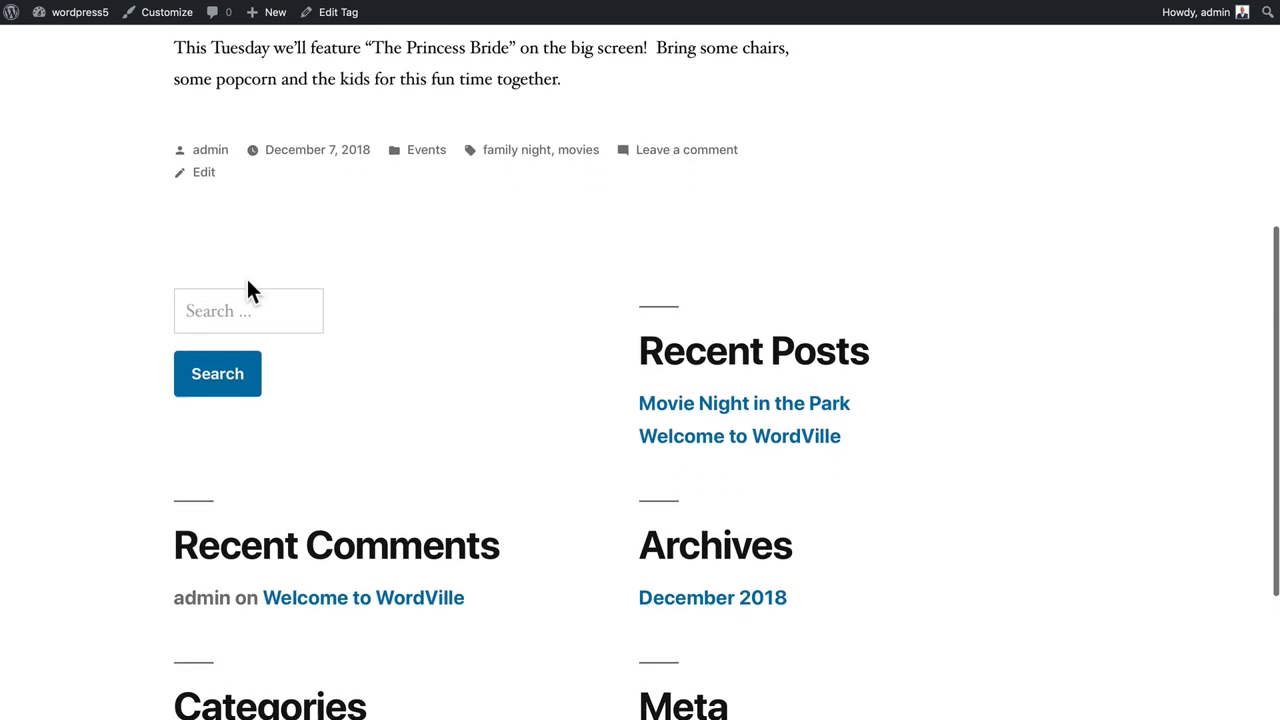
scroll("up", 3)
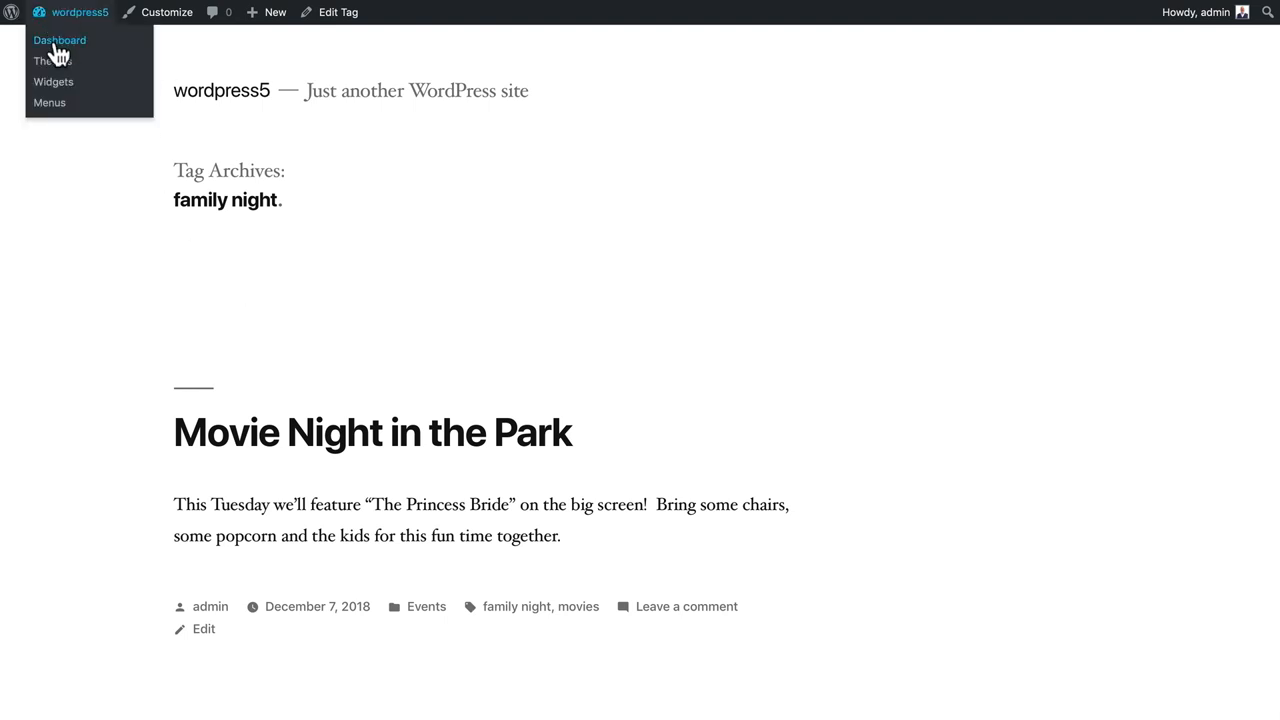
Go to the admin Posts > Tags screen listing 'family night' and 'movies' with one post each
left_click(60, 40)
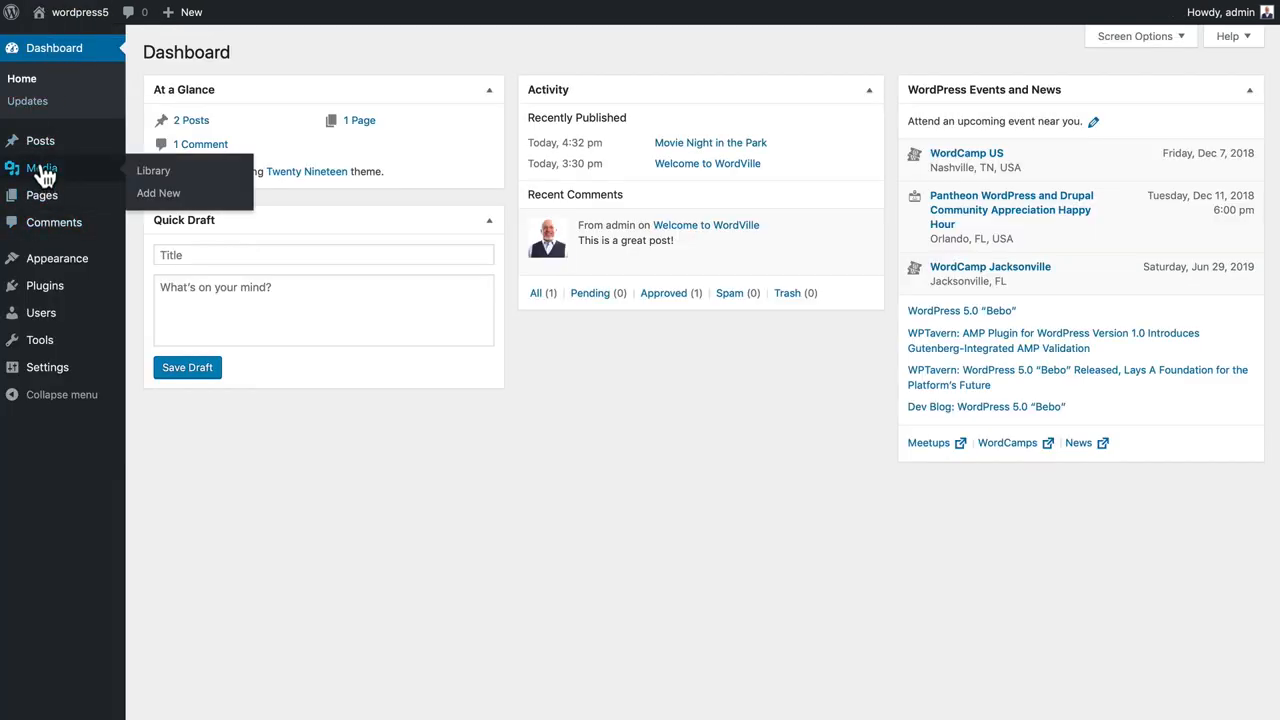
left_click(40, 140)
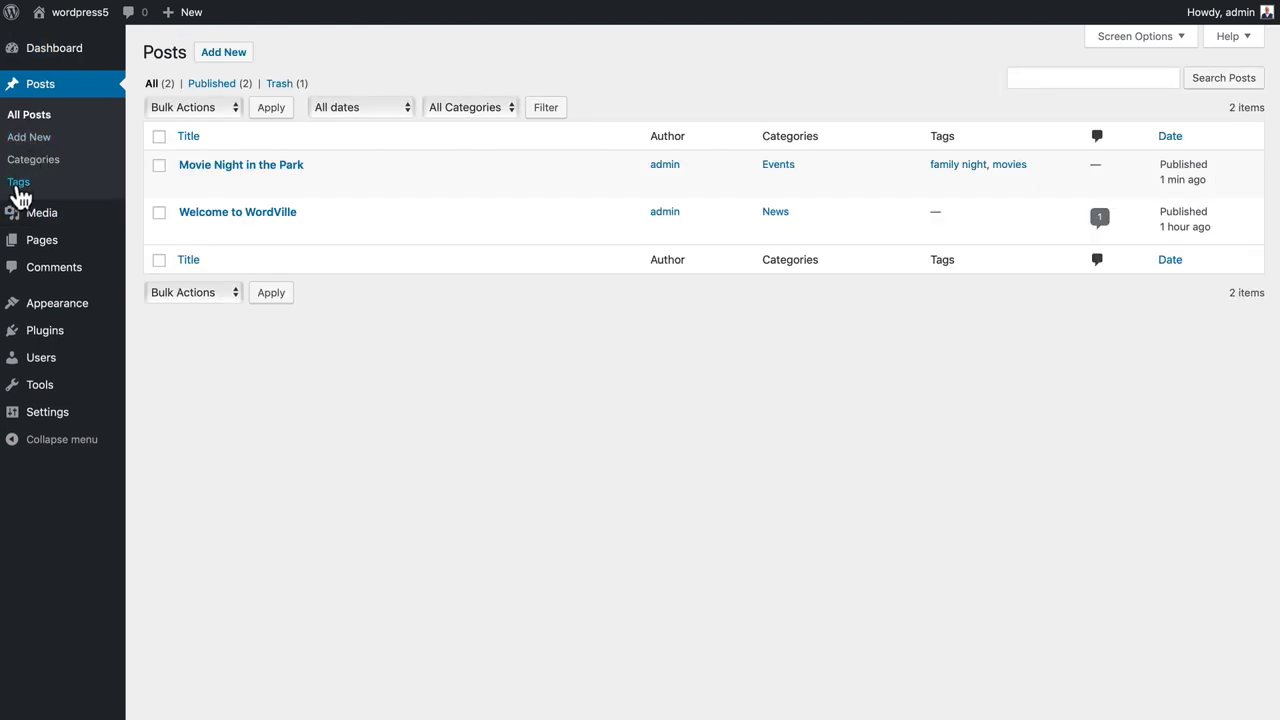
left_click(18, 180)
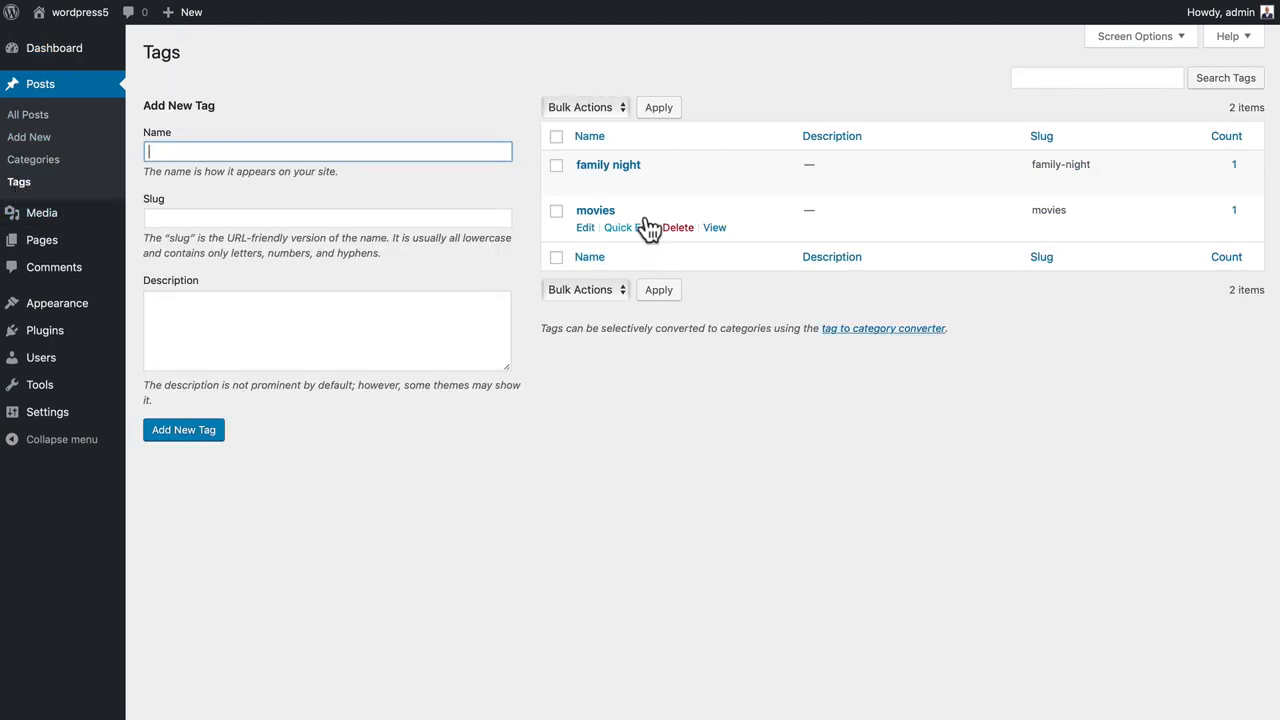
mouse_move(858, 216)
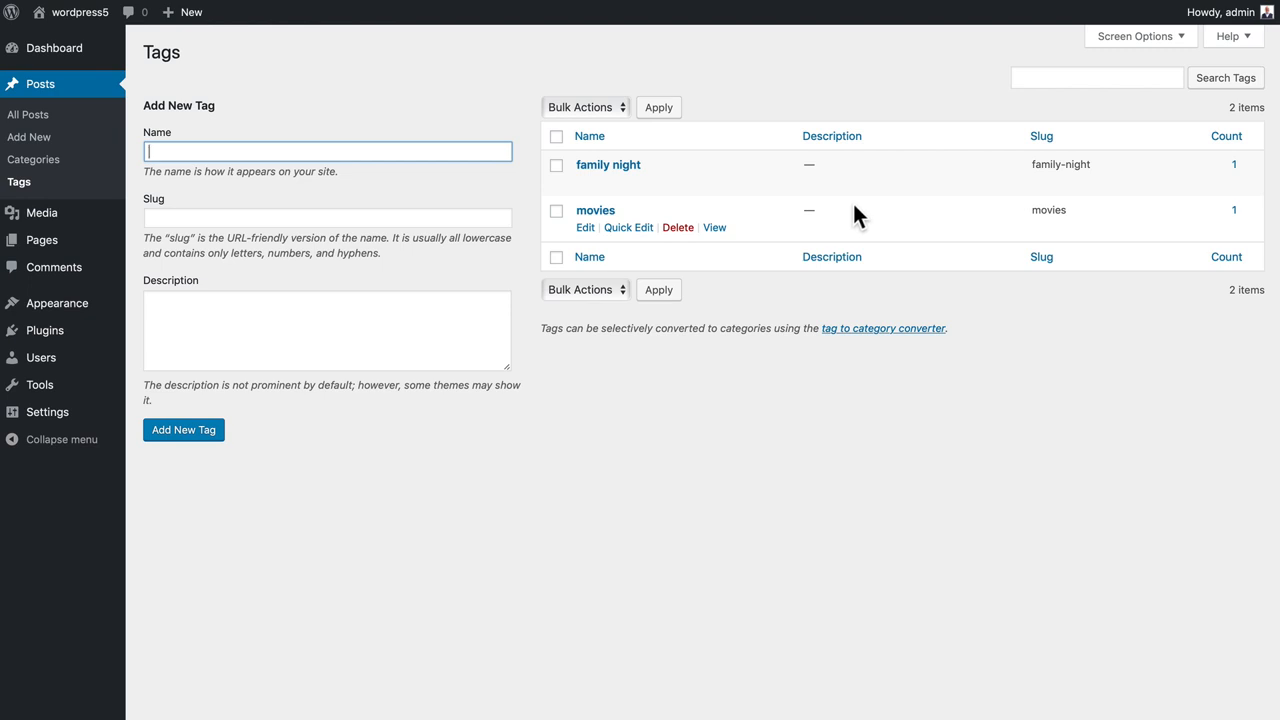
mouse_move(1238, 170)
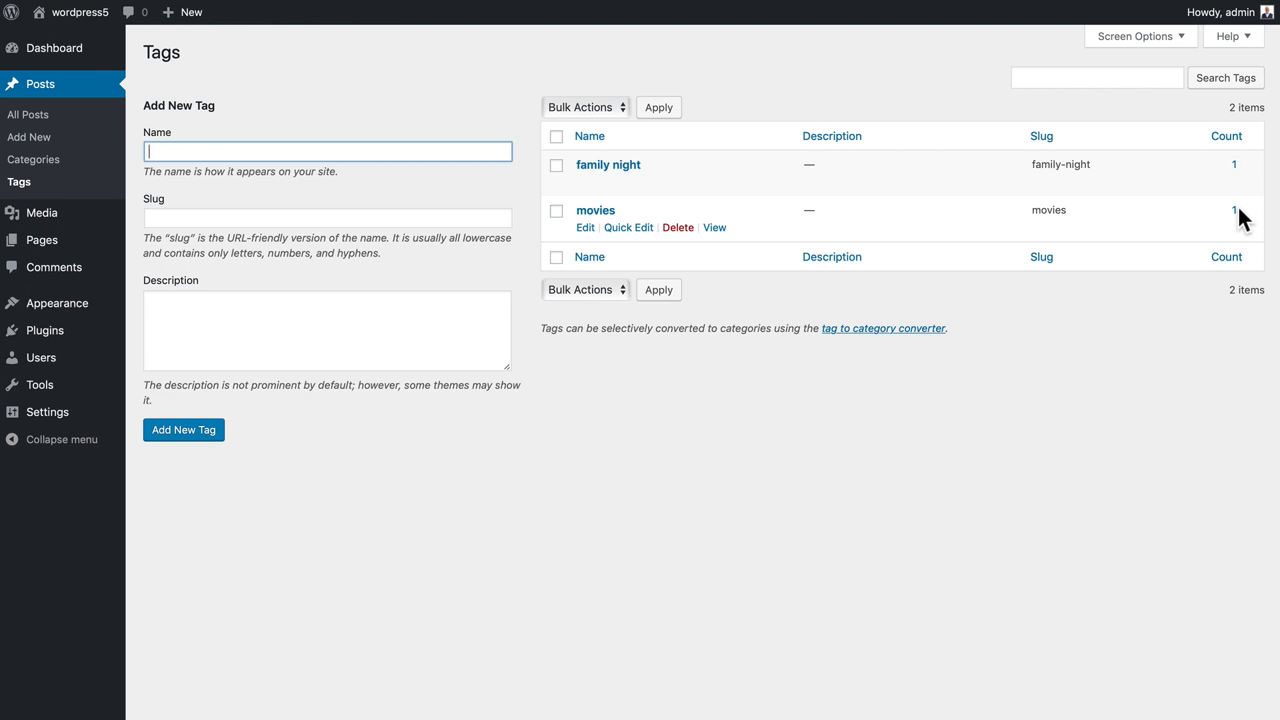
mouse_move(352, 160)
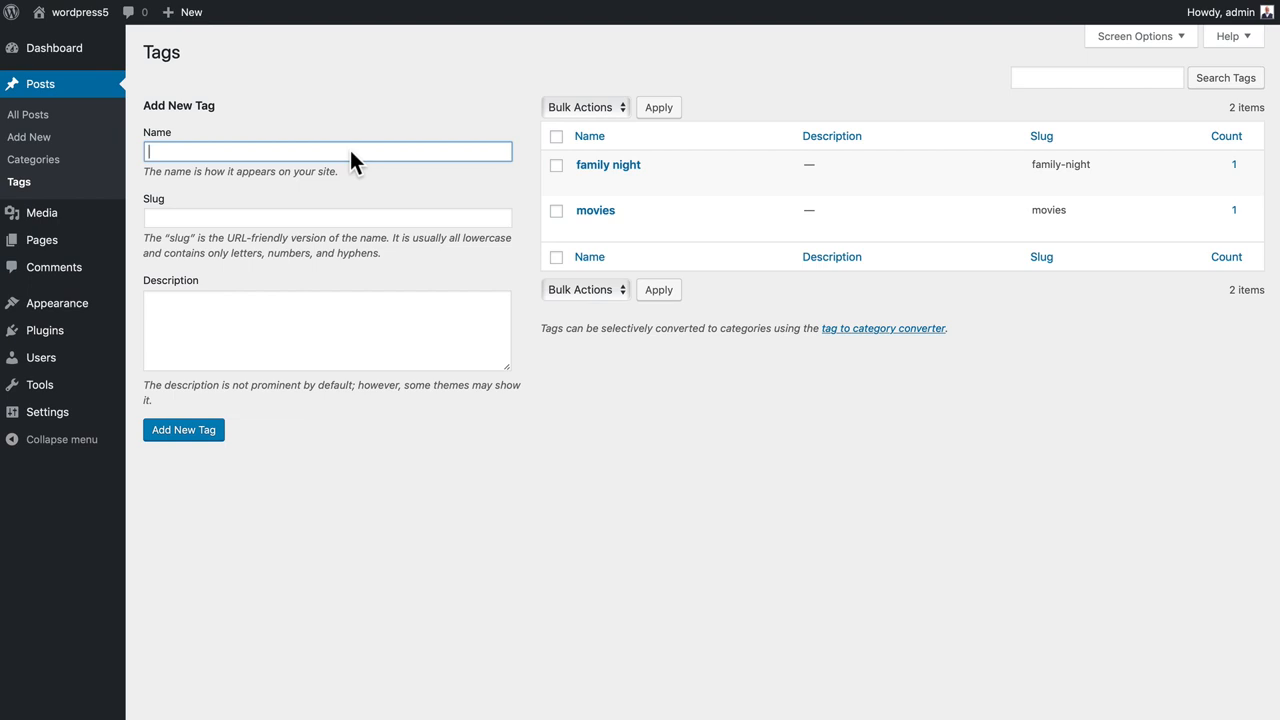
mouse_move(628, 228)
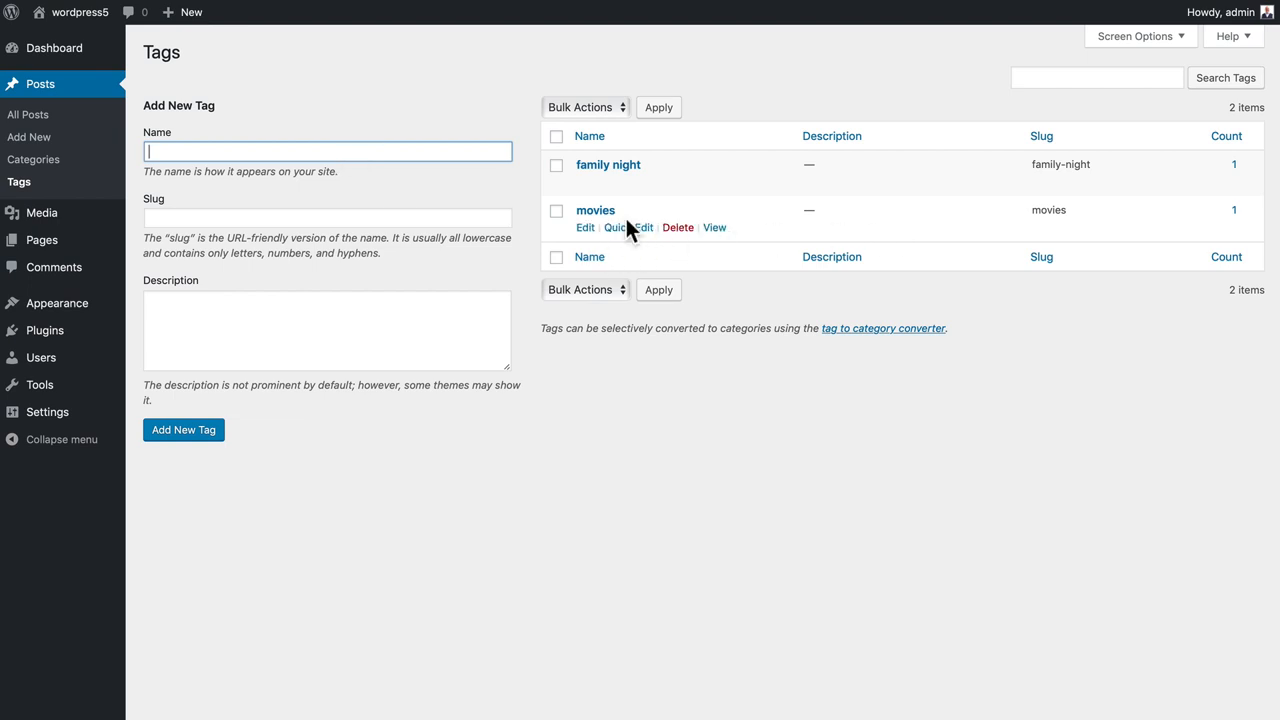
mouse_move(30, 140)
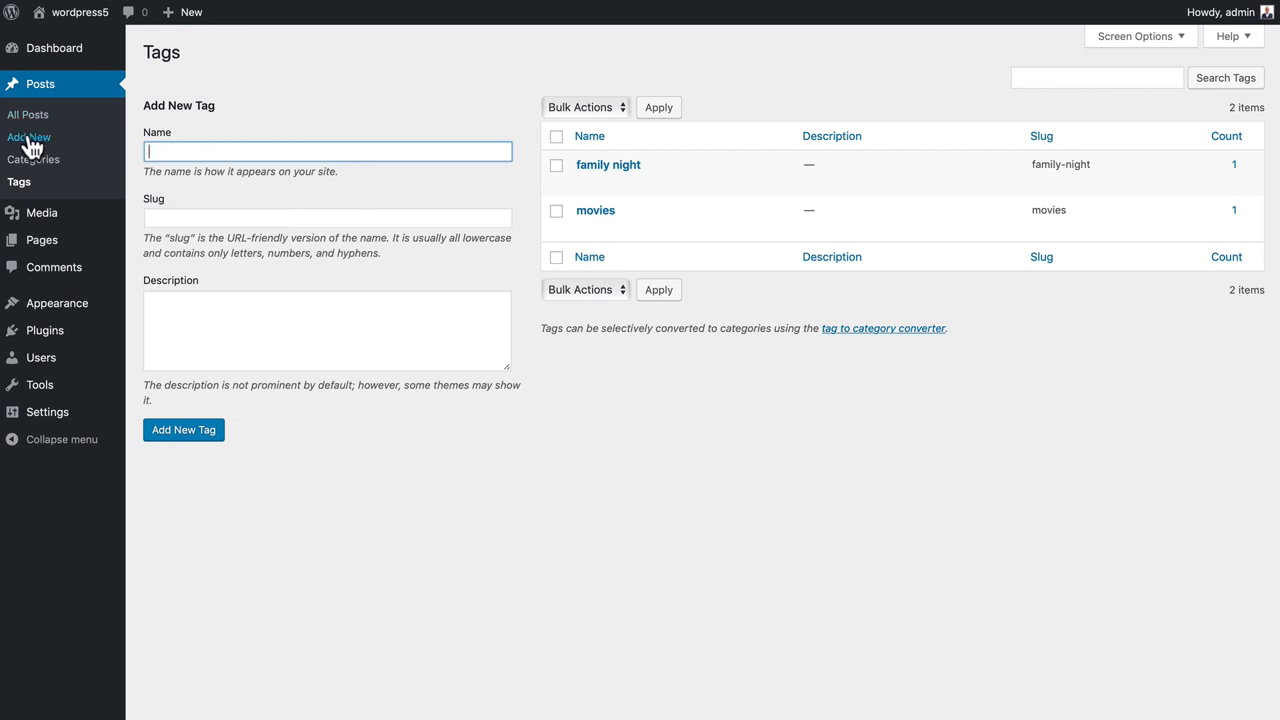
Create a new post titled 'Another Movie Night in the Park' with a paragraph about Forest Gump
left_click(28, 136)
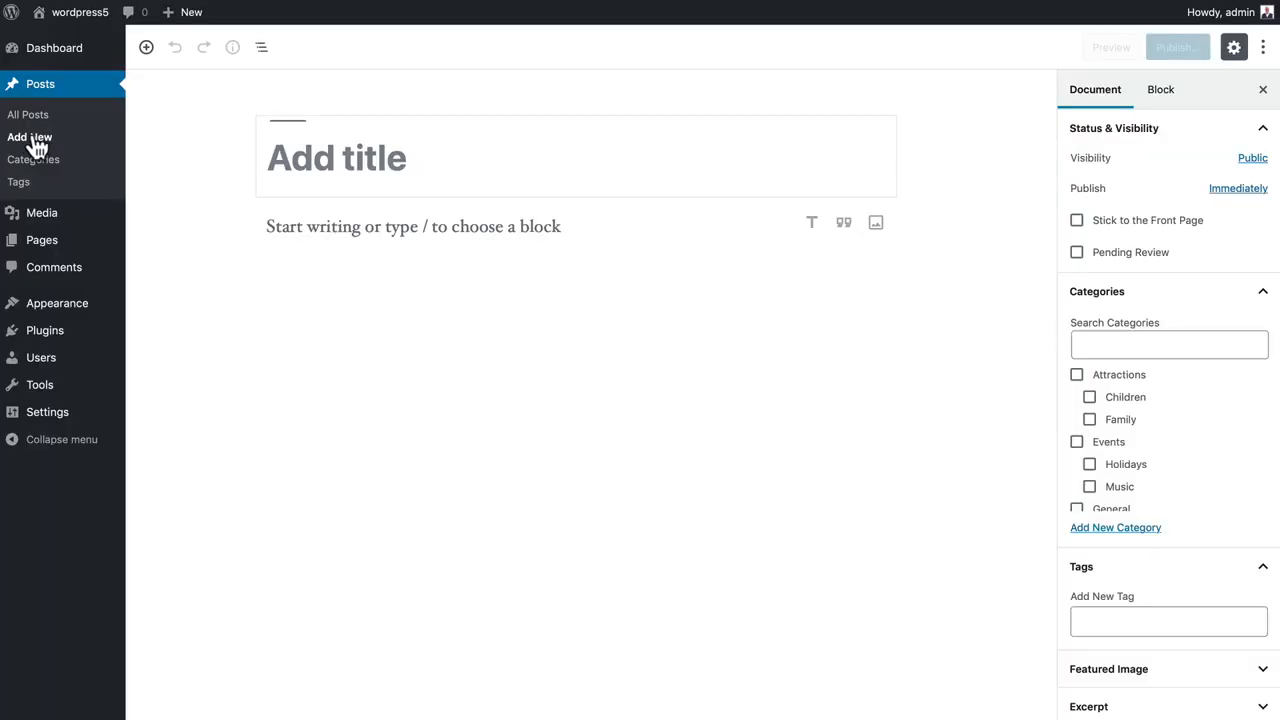
left_click(336, 156)
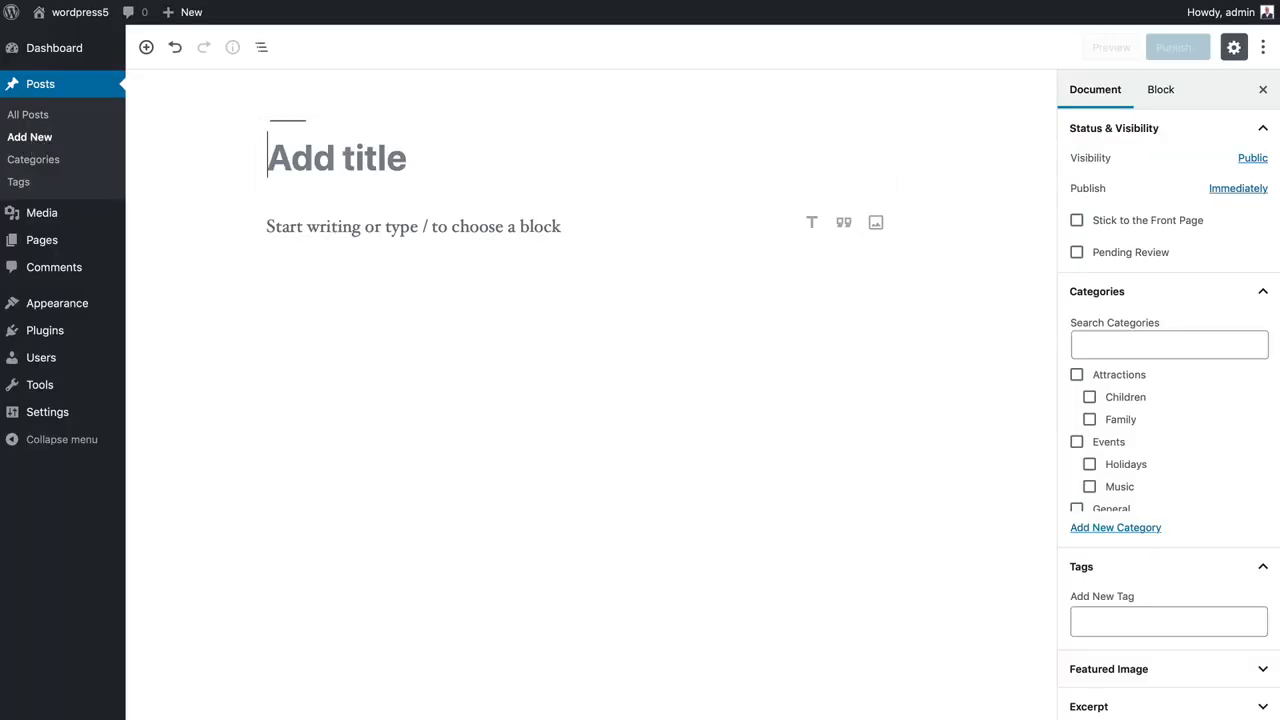
type("Another Movie")
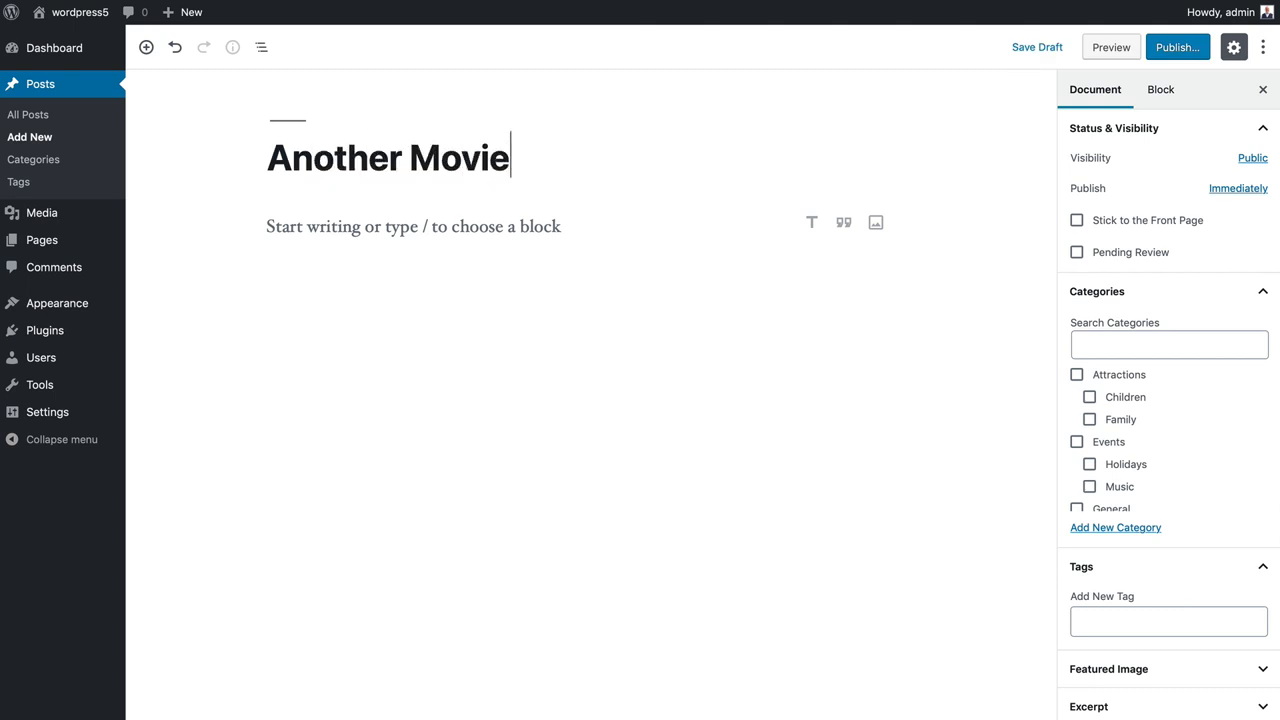
type("Night in the Park")
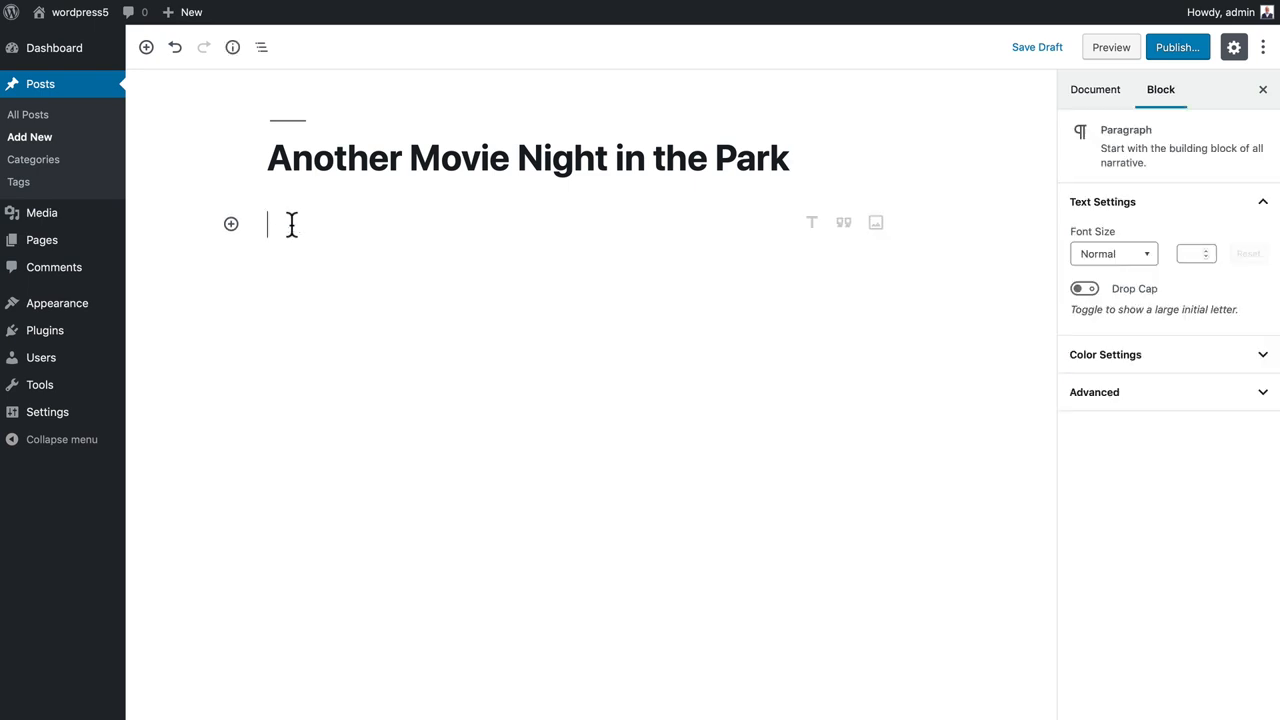
type("Forest Gum")
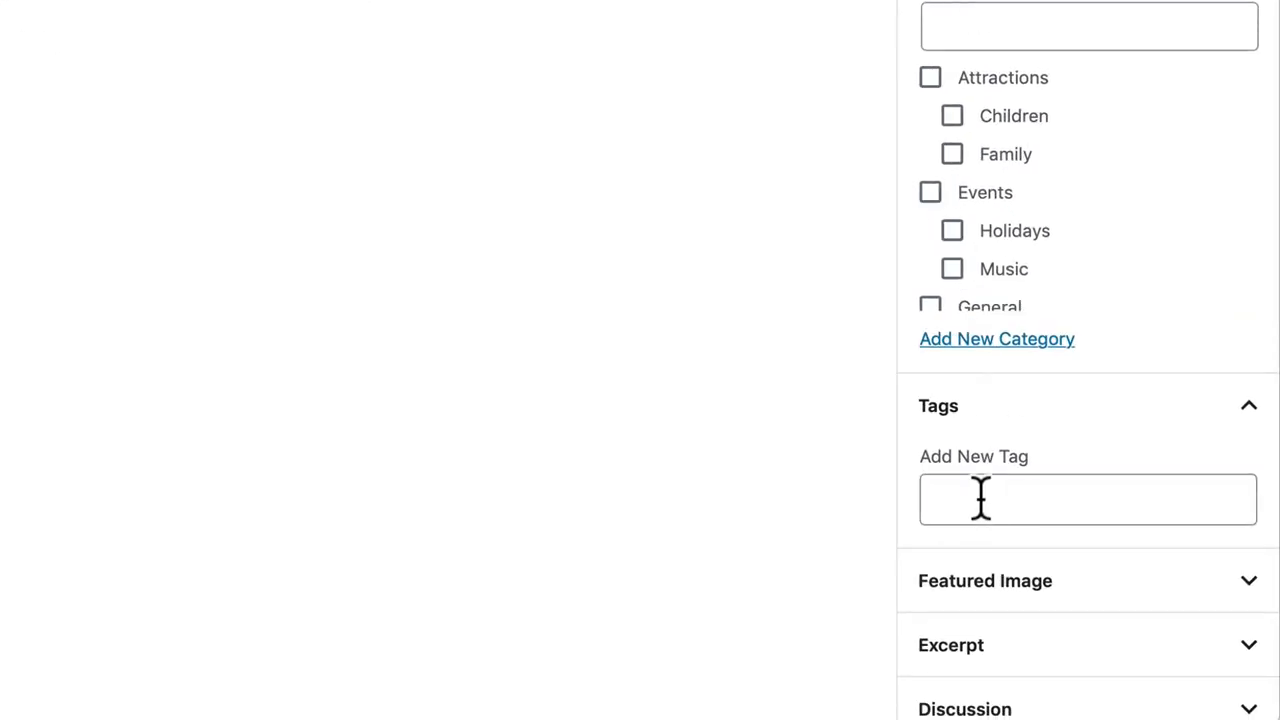
Apply the existing 'movies' tag to the new post from the tag suggestions
type("mo")
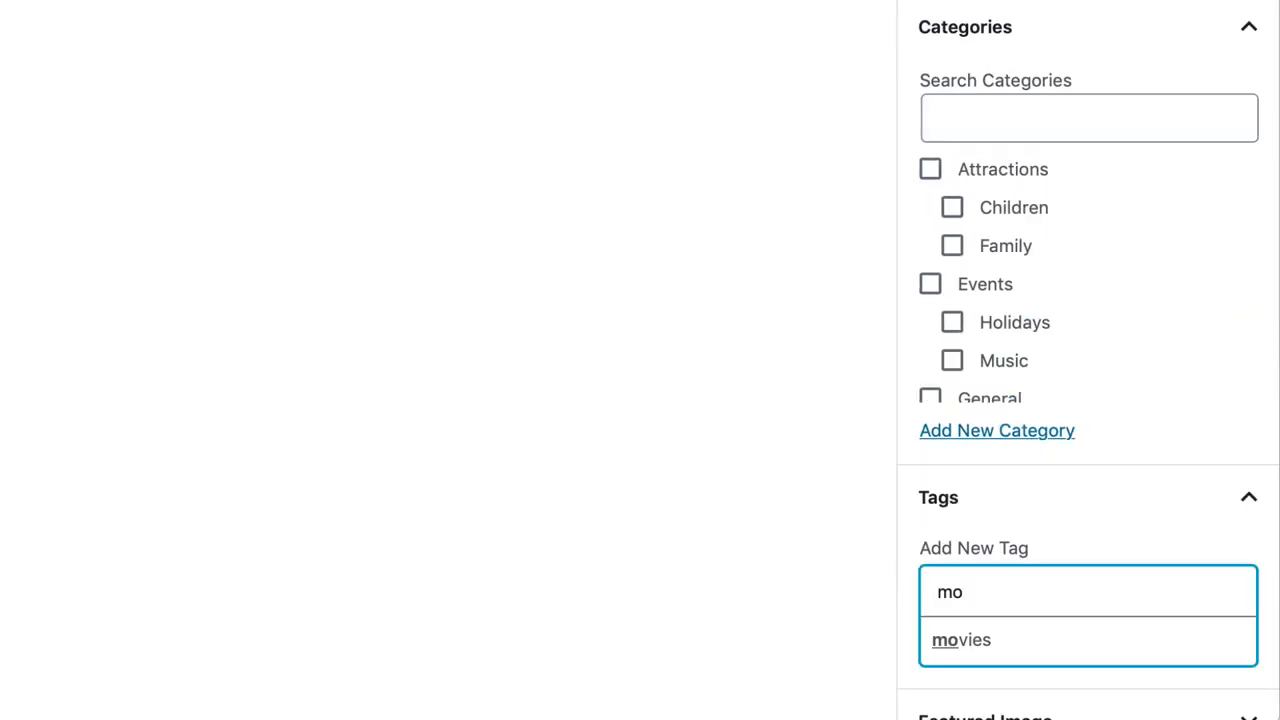
mouse_move(1148, 648)
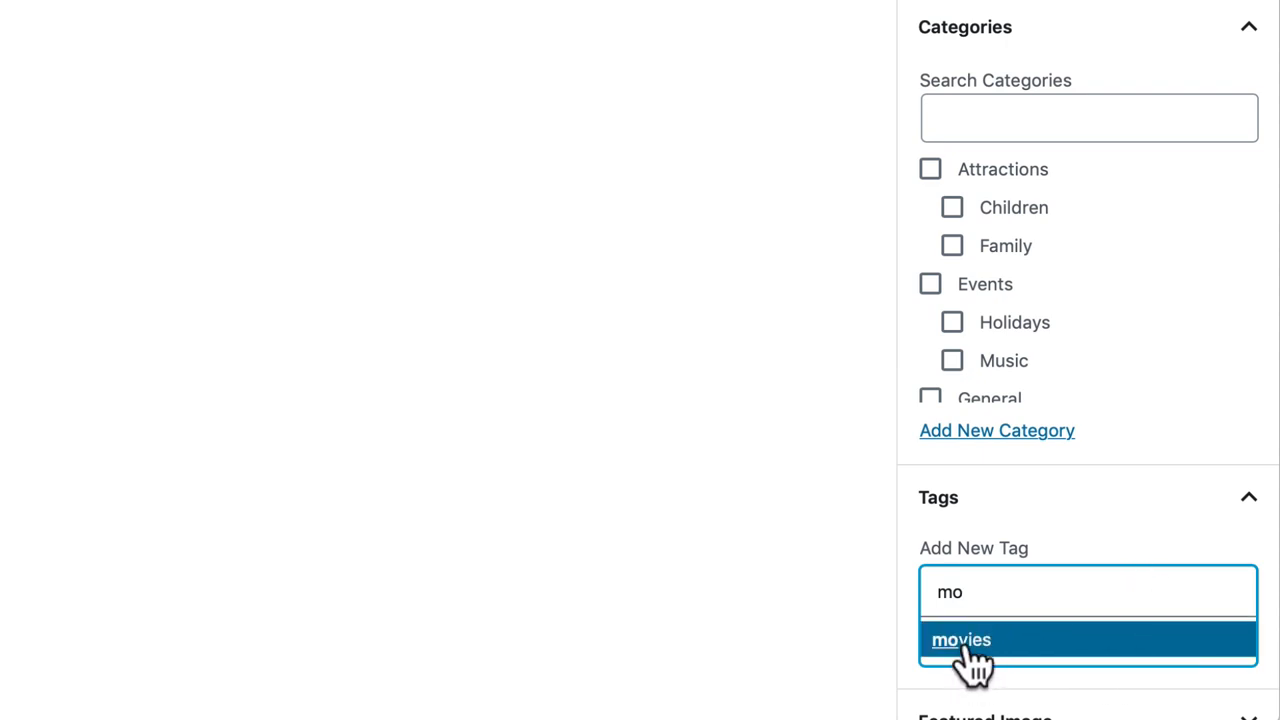
left_click(960, 640)
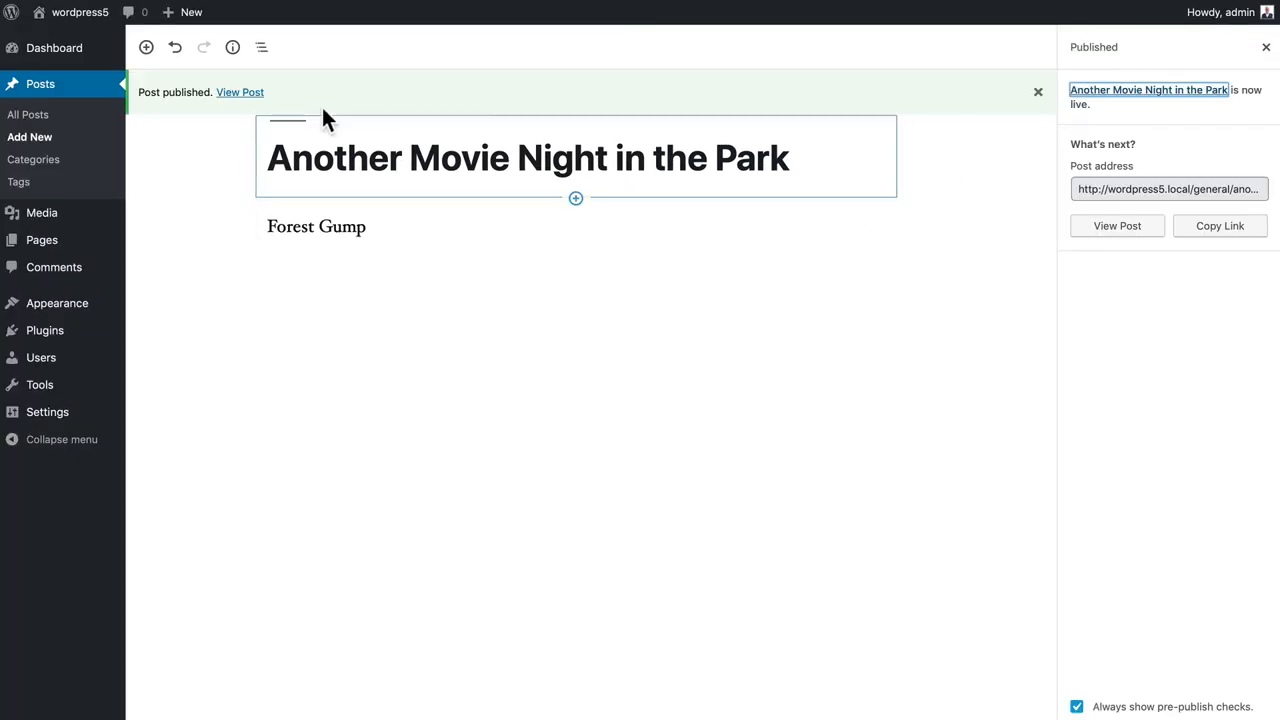
View the published post and browse the 'movies' tag archive listing both movie night posts
left_click(240, 92)
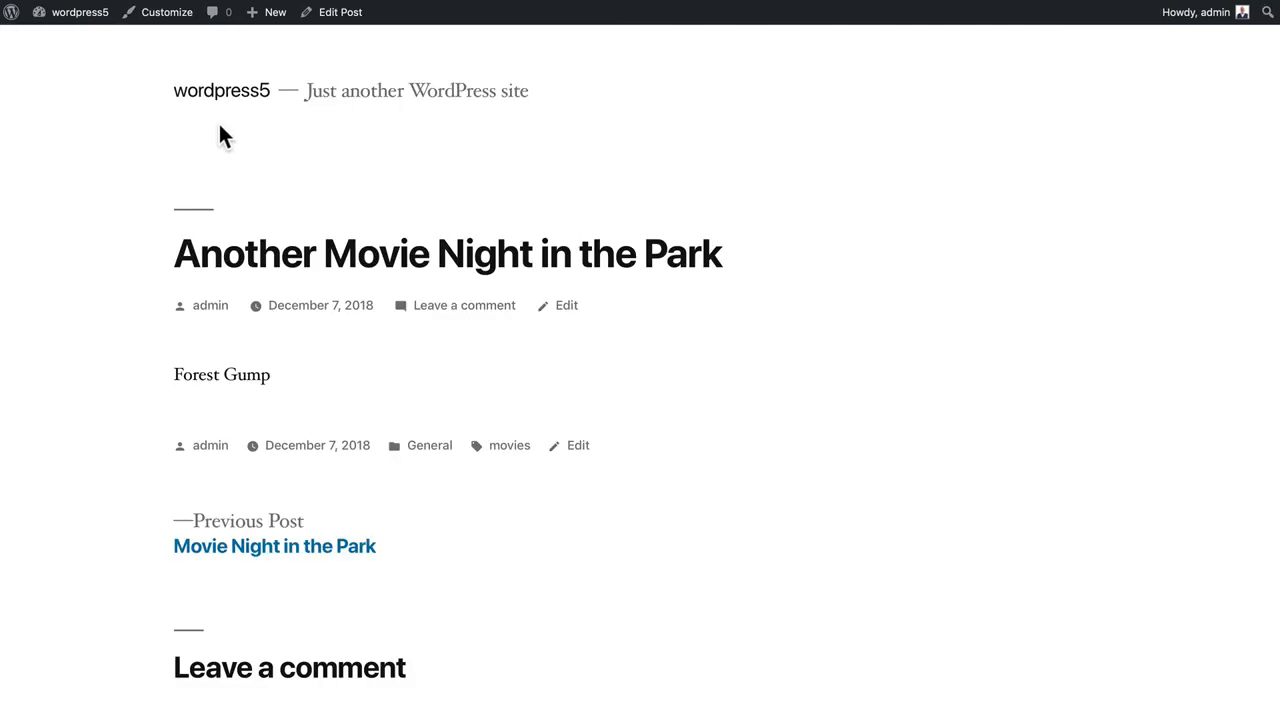
left_click(508, 444)
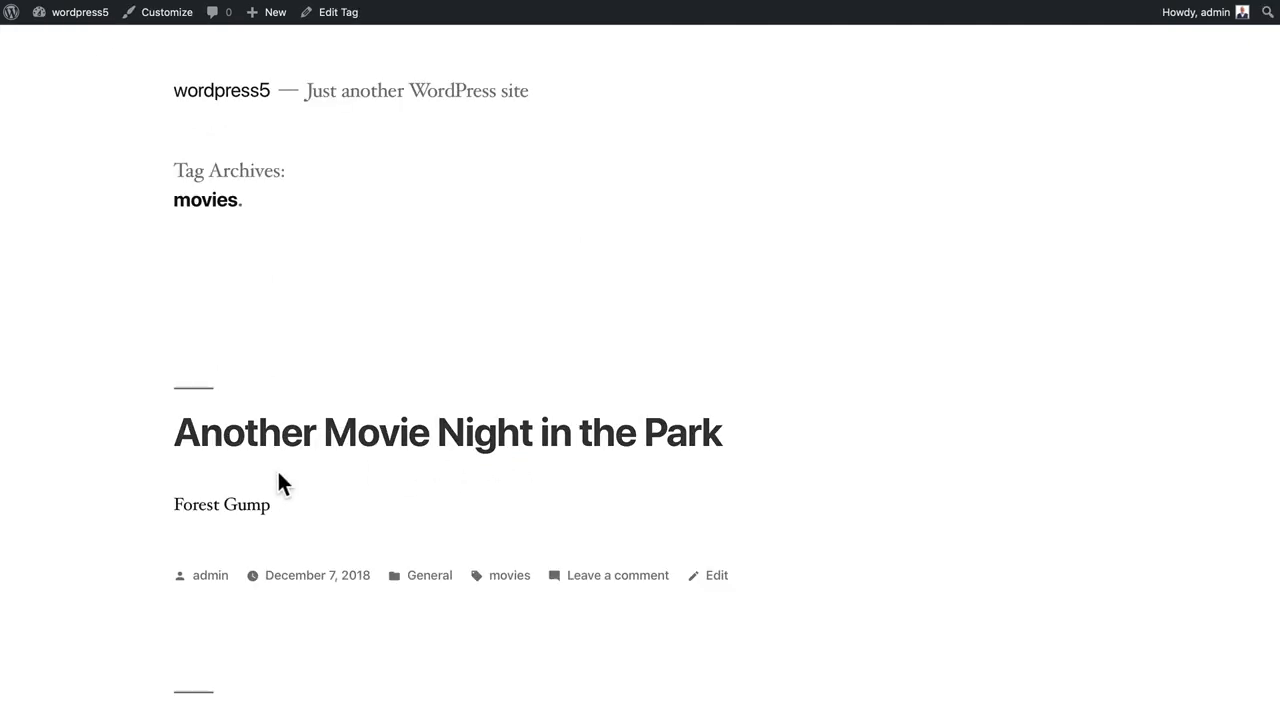
scroll("down", 3)
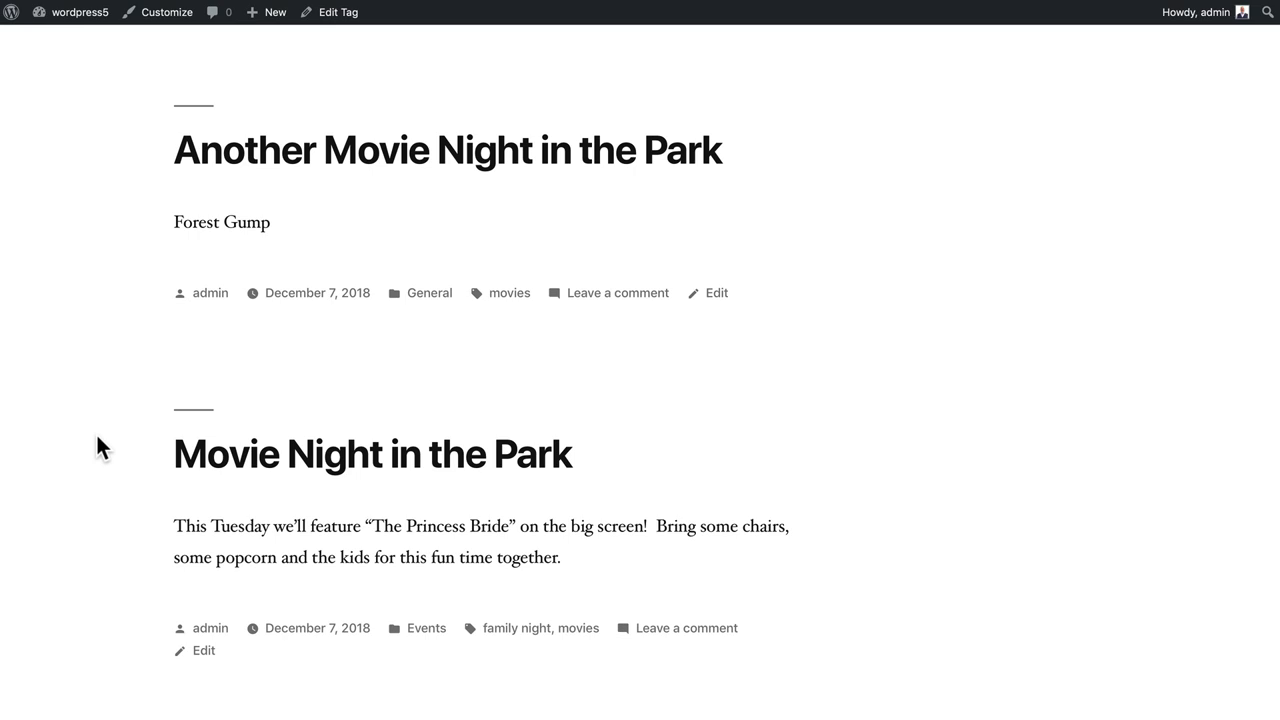
mouse_move(340, 558)
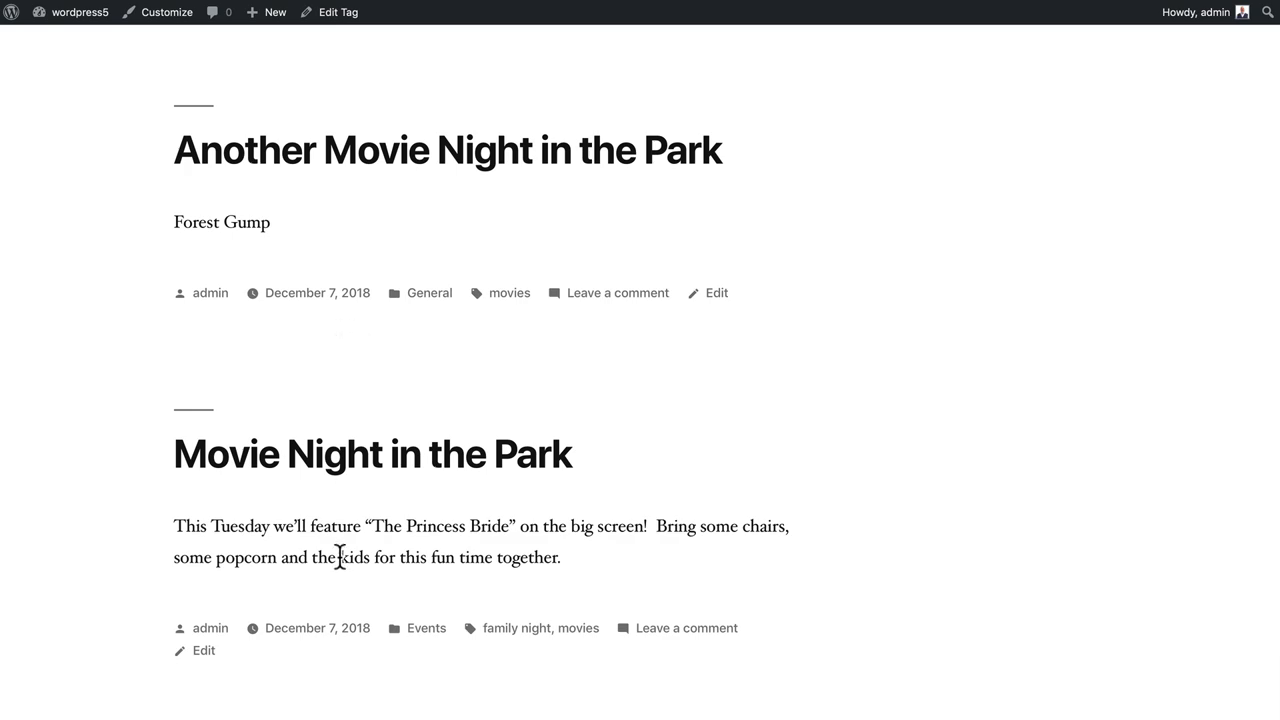